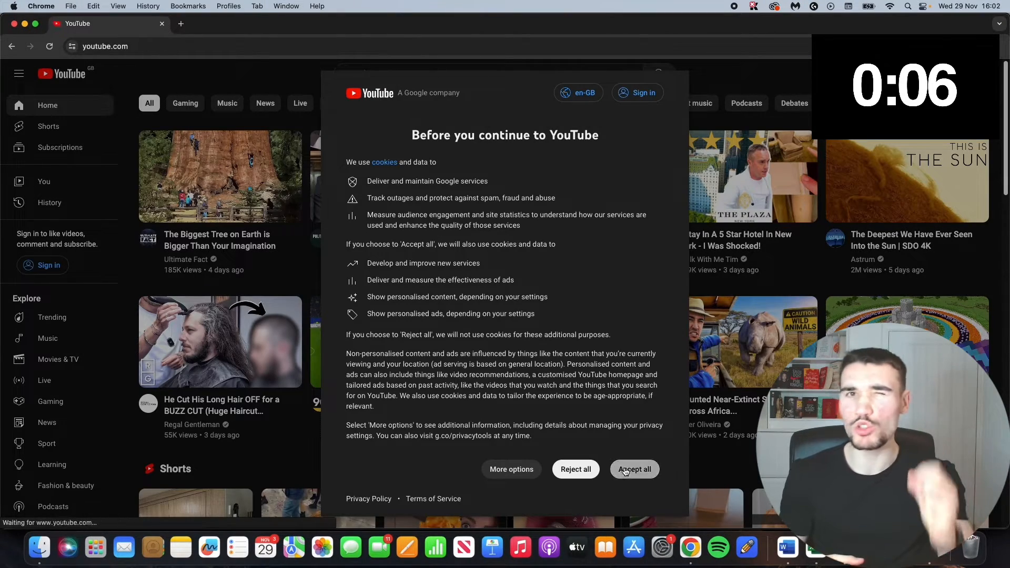
# - Accept the cookie notice and search YouTube for 'aesthetic non copyright gta gameplay'
pyautogui.click(634, 469)
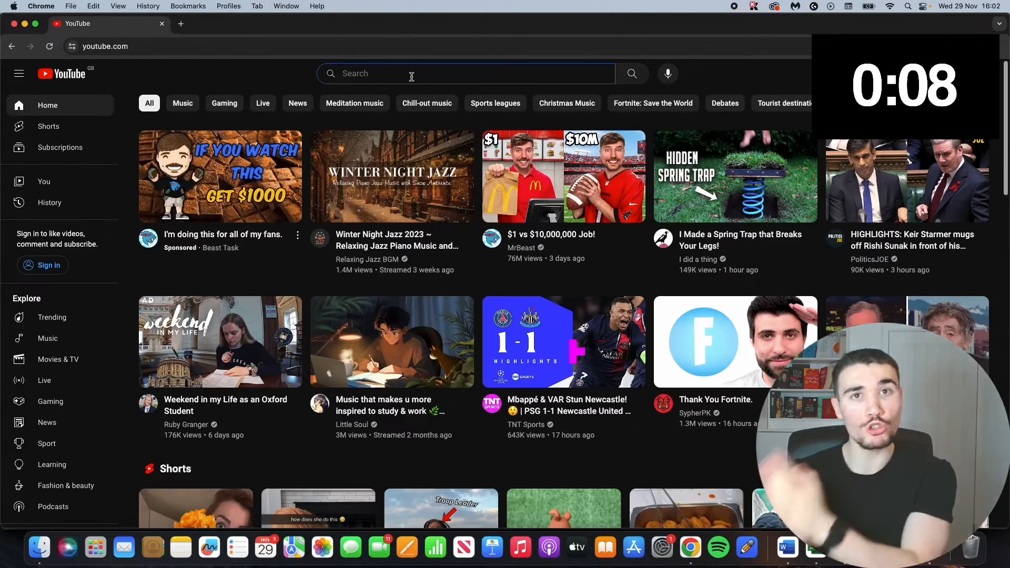
pyautogui.write('aesthetic')
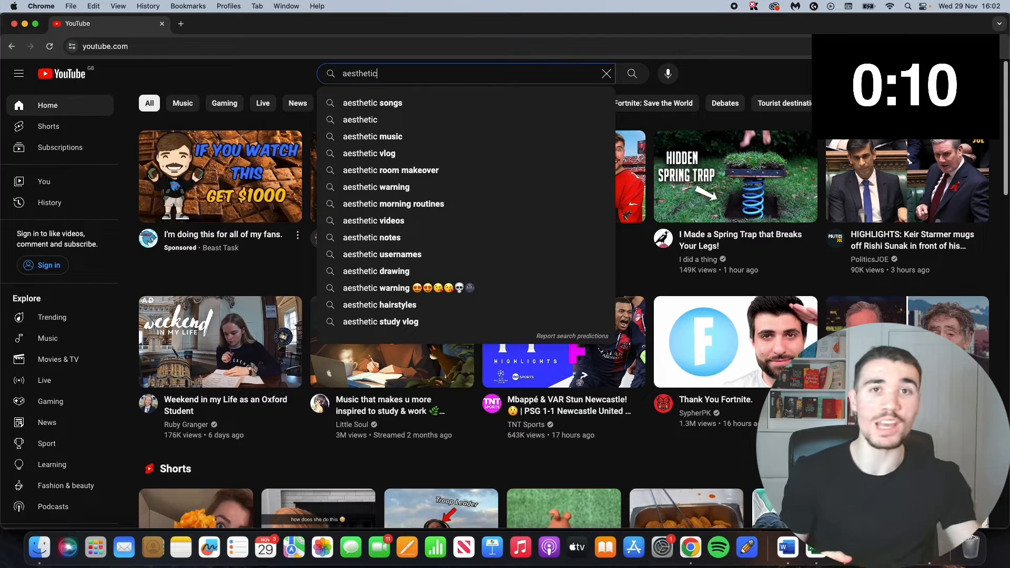
pyautogui.write('non copyri')
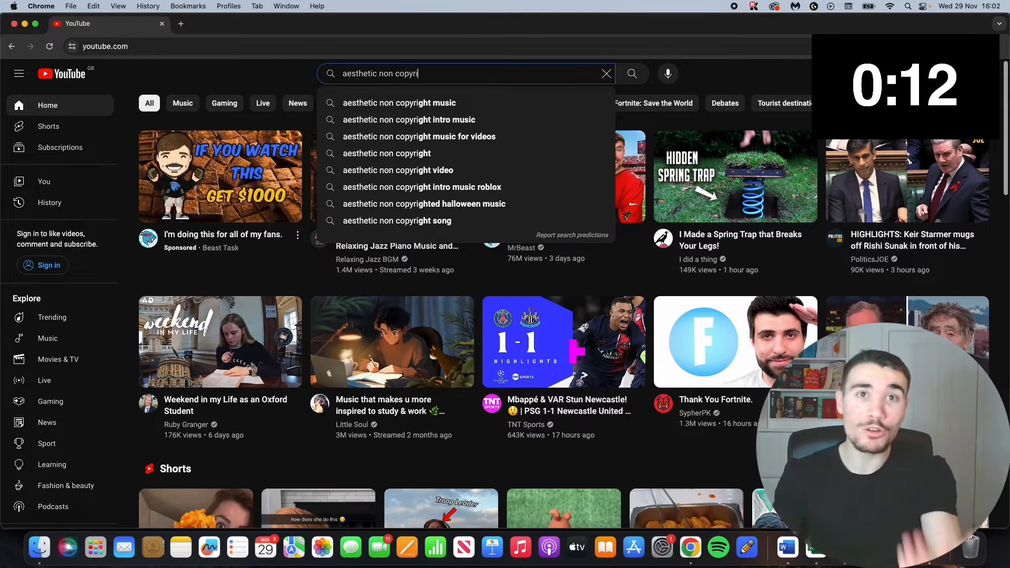
pyautogui.write('gta gaemplay')
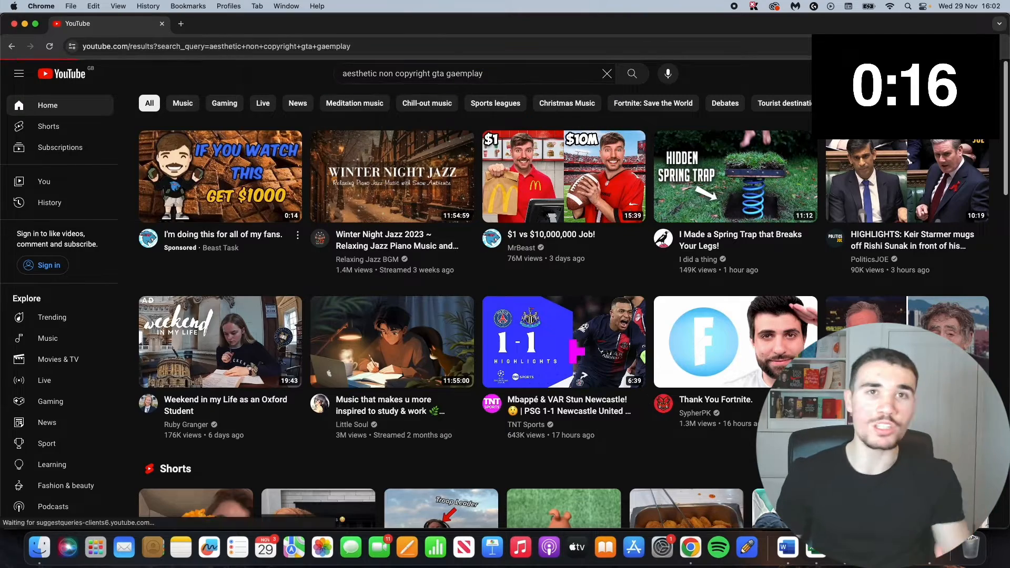
pyautogui.click(631, 73)
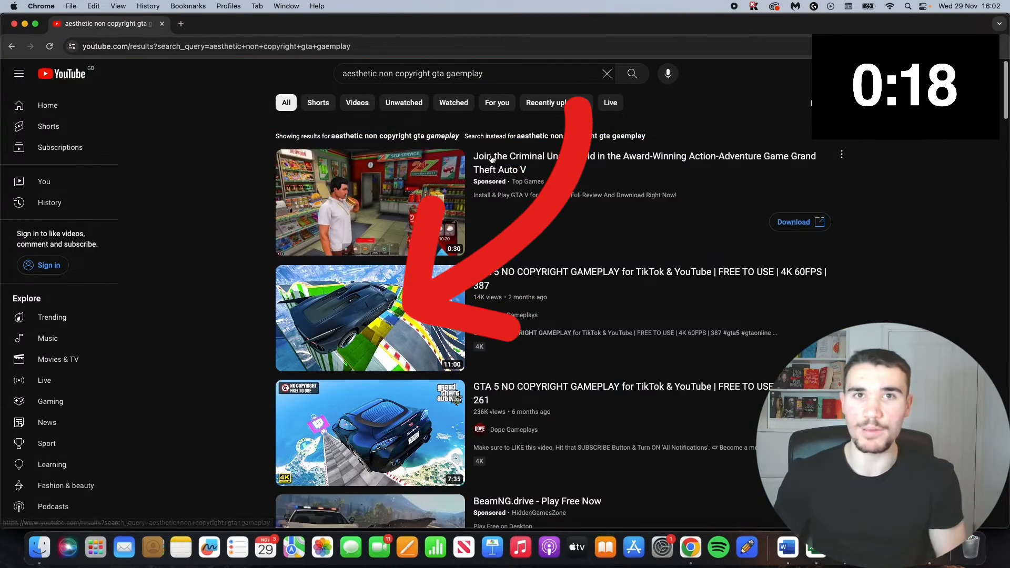
# - Find the Y2Mate downloader and start fetching the pasted YouTube video link
pyautogui.write('y2m')
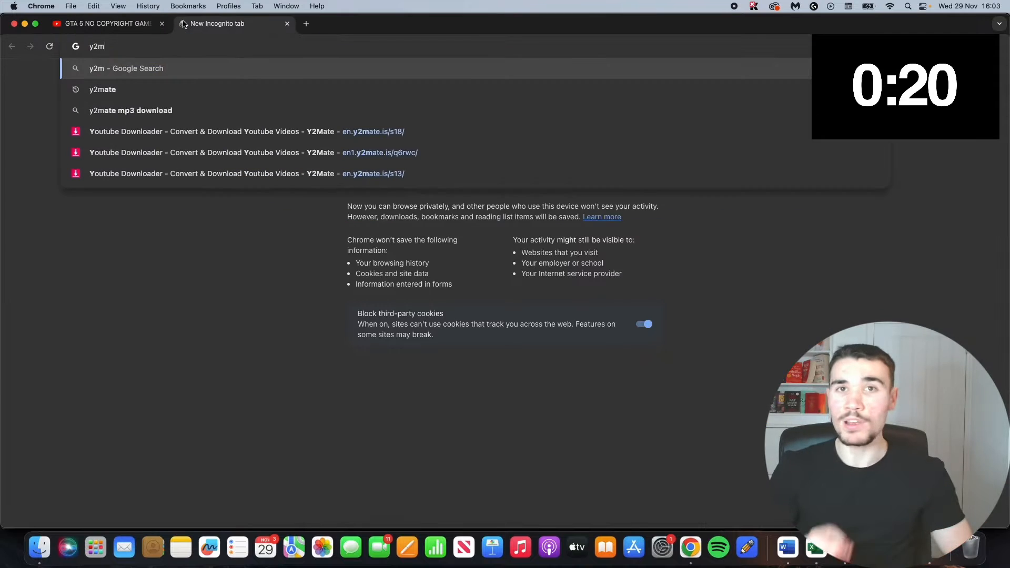
pyautogui.write('ate download')
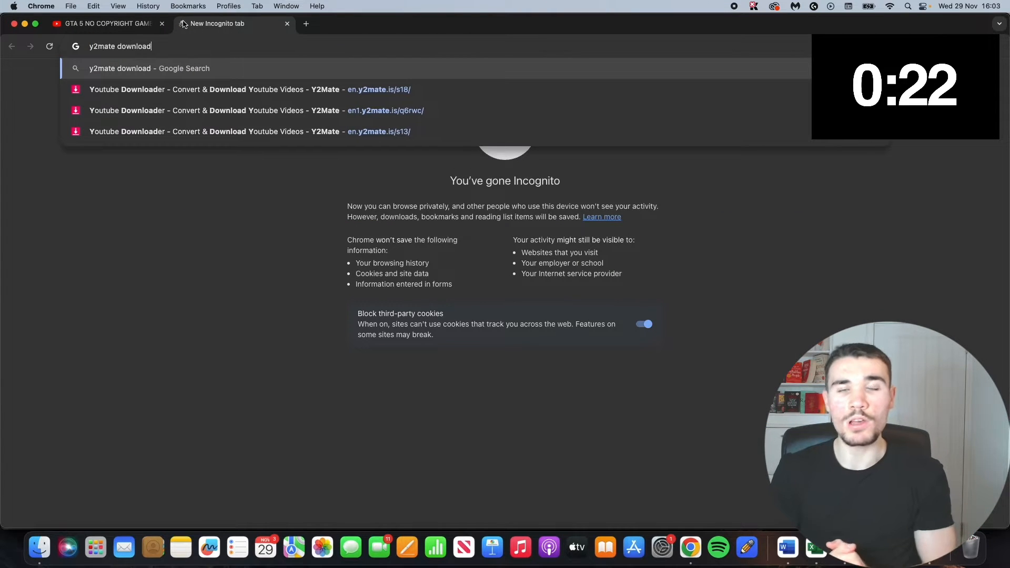
pyautogui.press('Return')
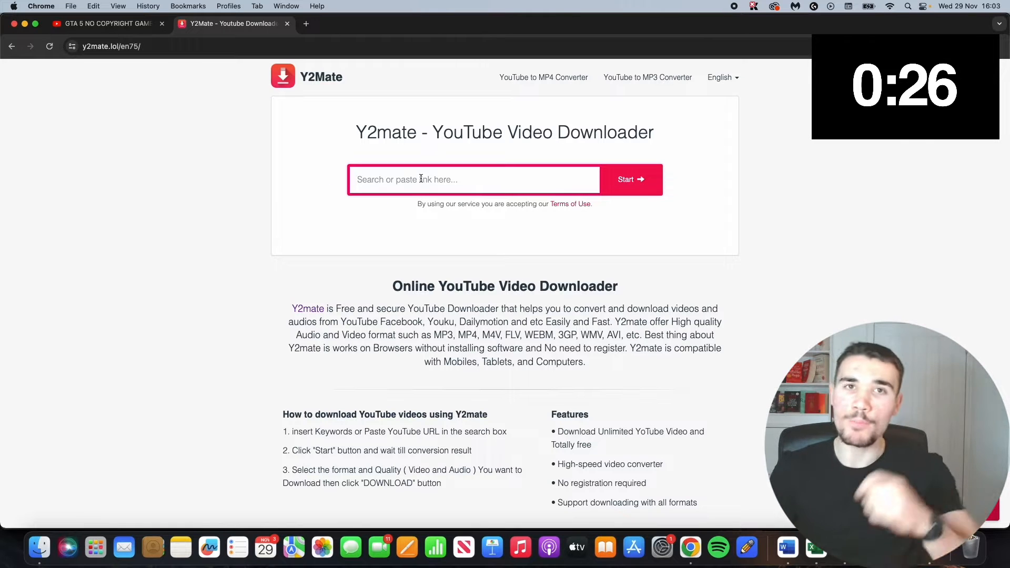
pyautogui.write('https://www.youtube.com/watch?v=C40Ds-0_kX4')
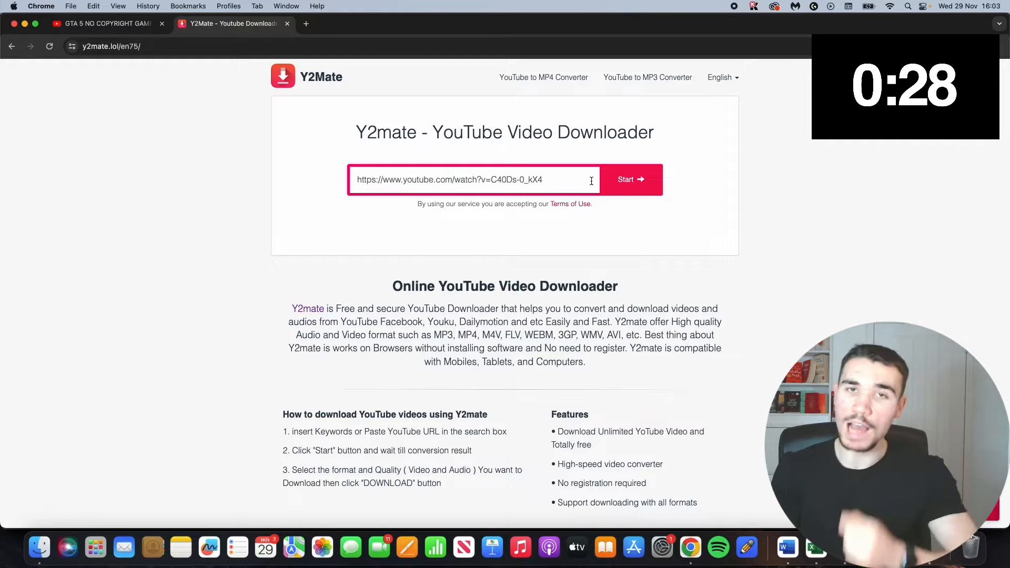
pyautogui.click(630, 179)
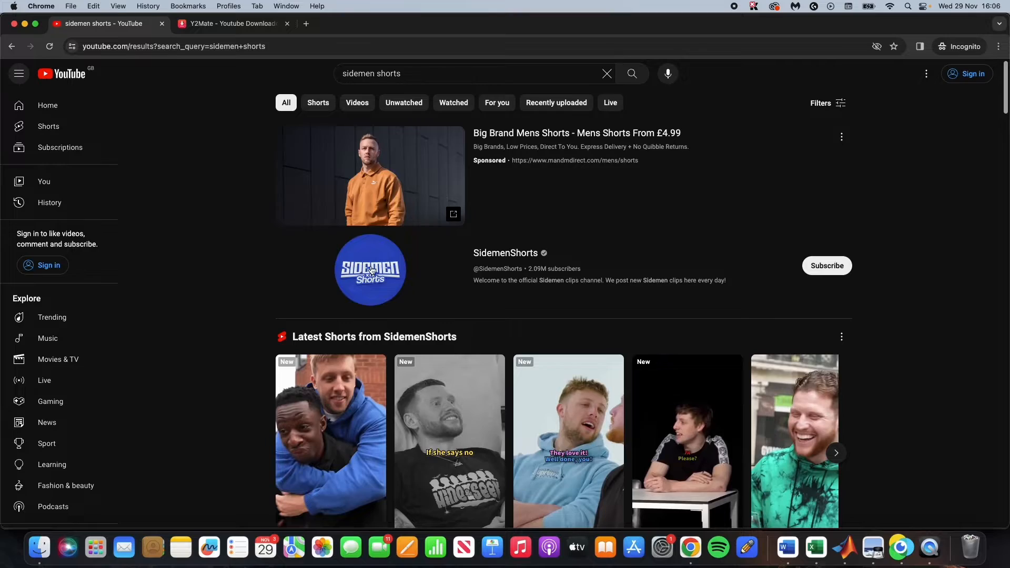
# - Go to the SidemenShorts channel page from the search results
pyautogui.click(359, 25)
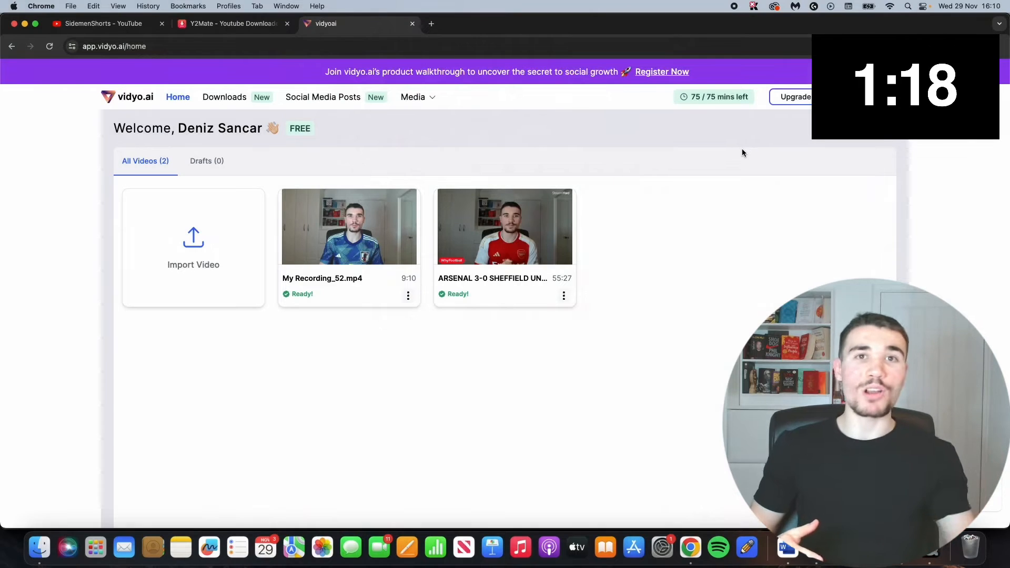
pyautogui.moveTo(504, 231)
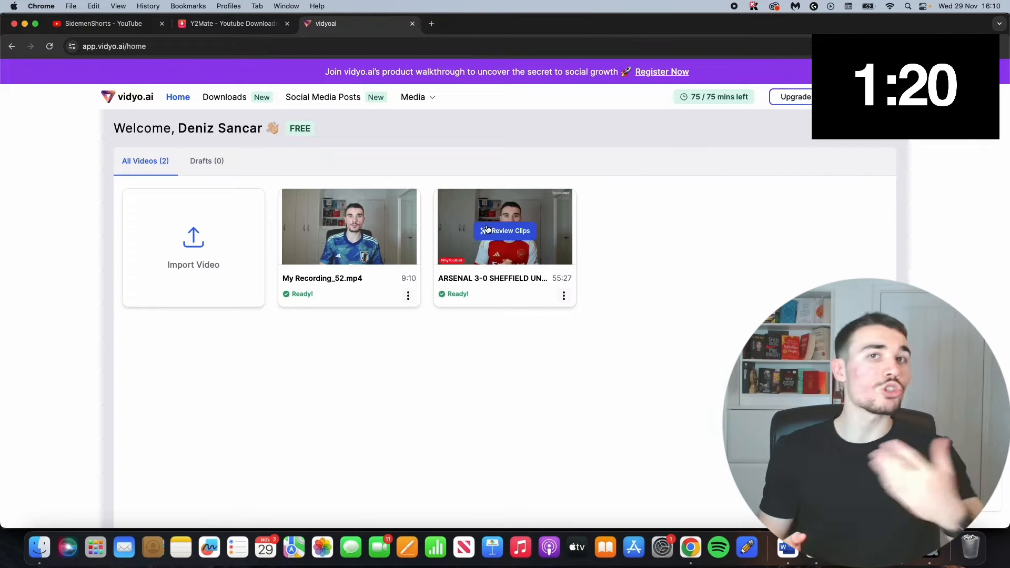
# - Review the Arsenal video's generated shorts and play the captioned Hat-Trick preview
pyautogui.click(504, 231)
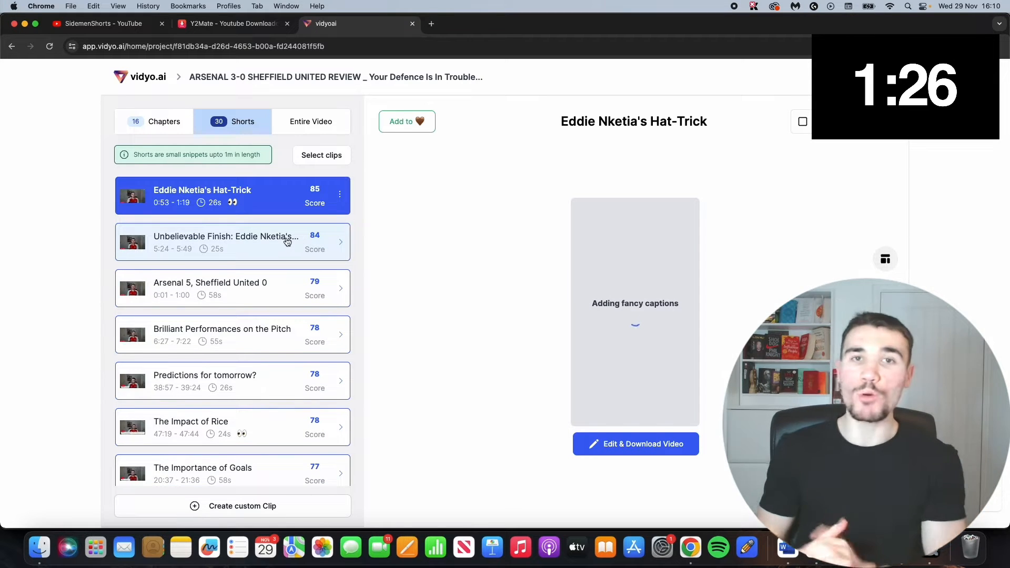
pyautogui.scroll(-3)
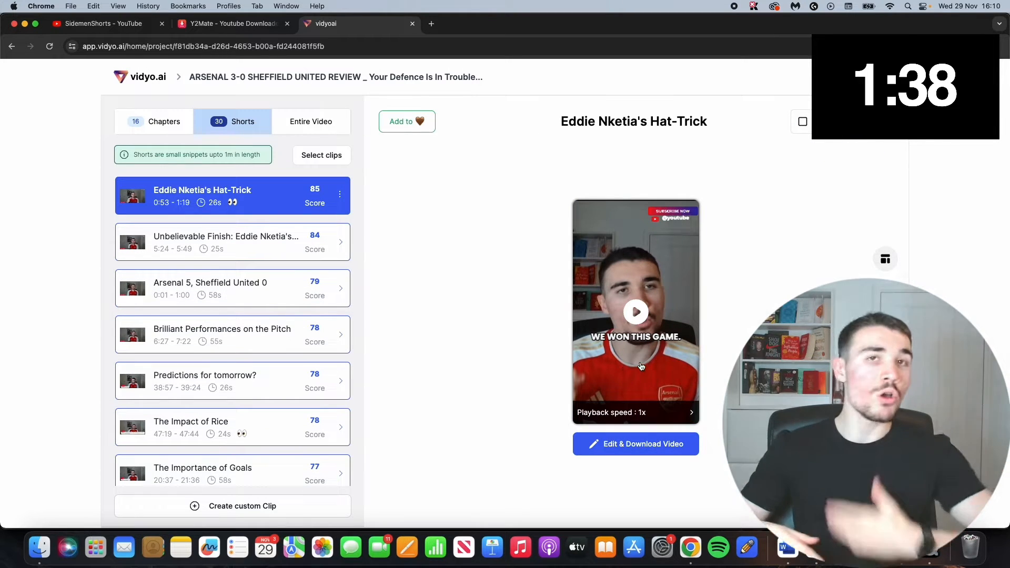
pyautogui.click(635, 444)
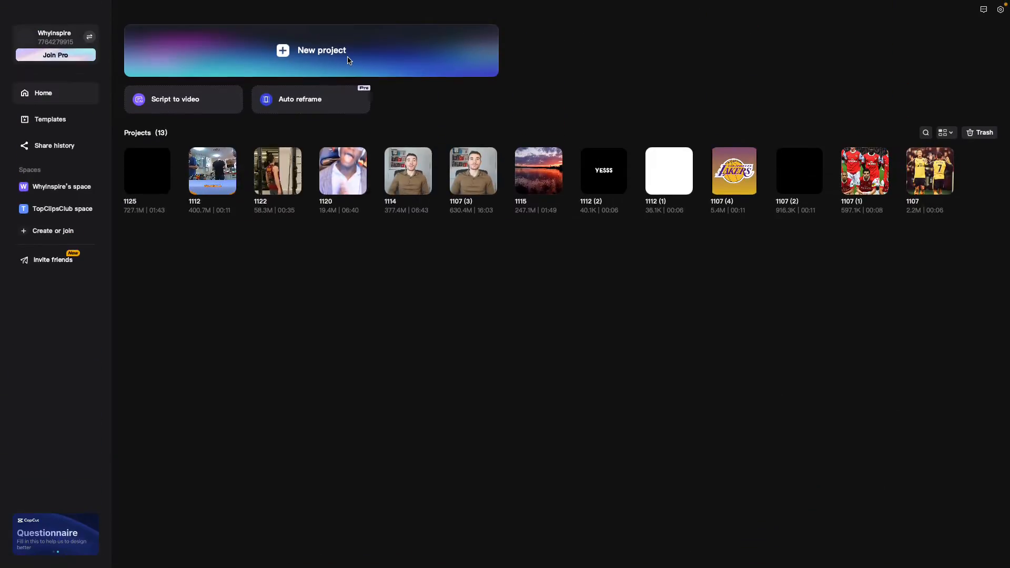
# - Start a new project and import the two downloaded y2mate videos from Documents
pyautogui.click(312, 51)
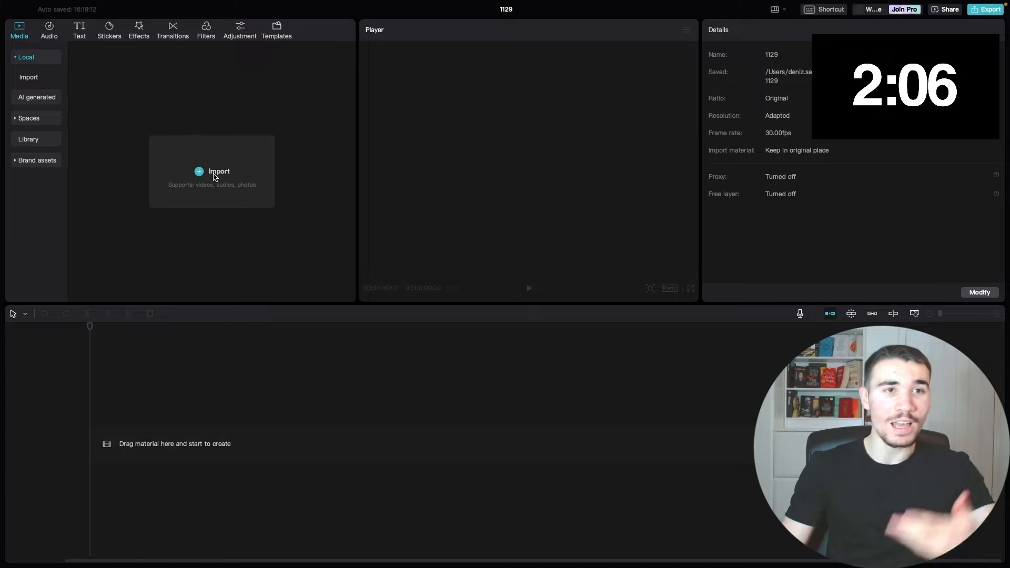
pyautogui.click(219, 172)
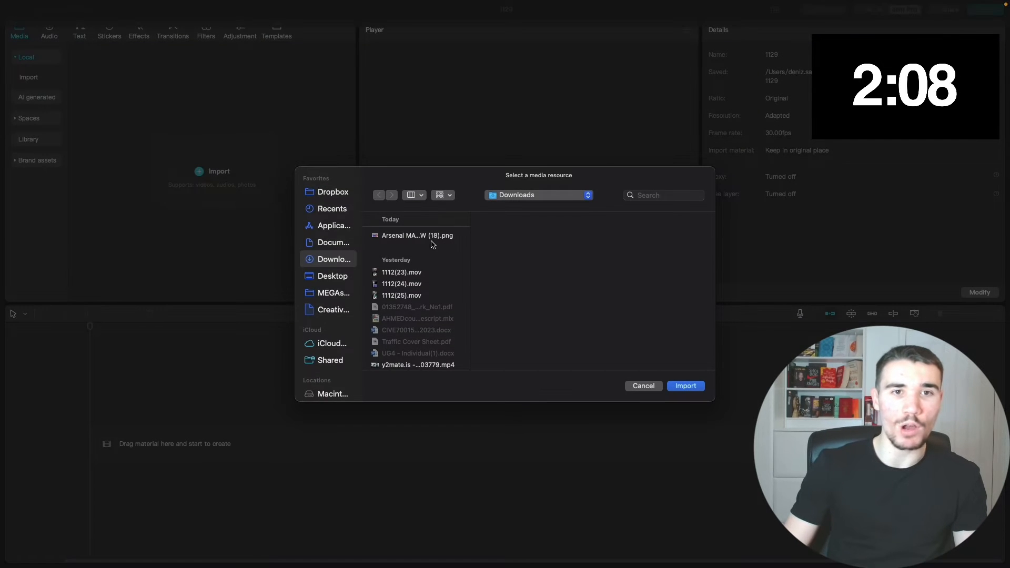
pyautogui.click(334, 242)
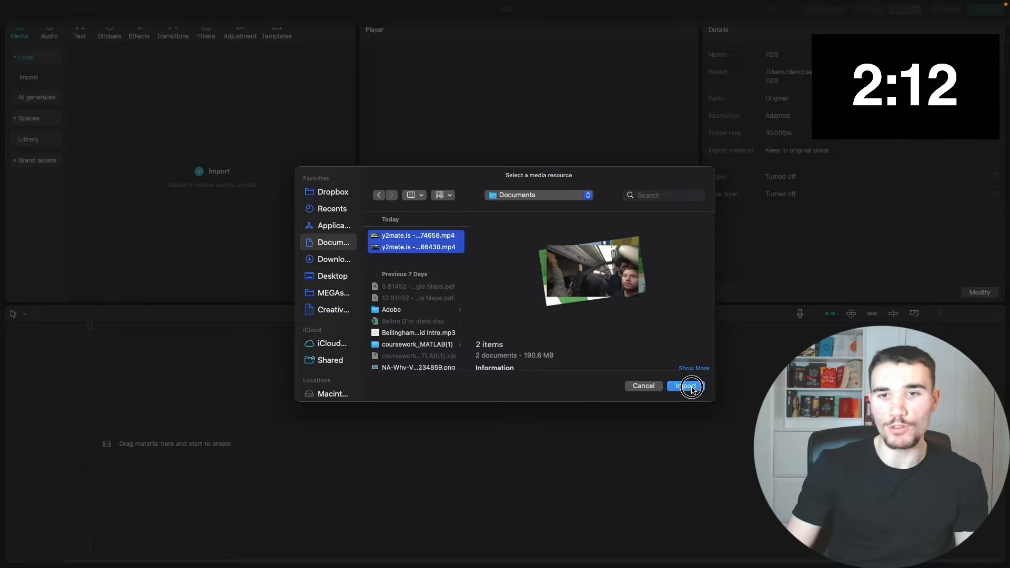
pyautogui.click(689, 386)
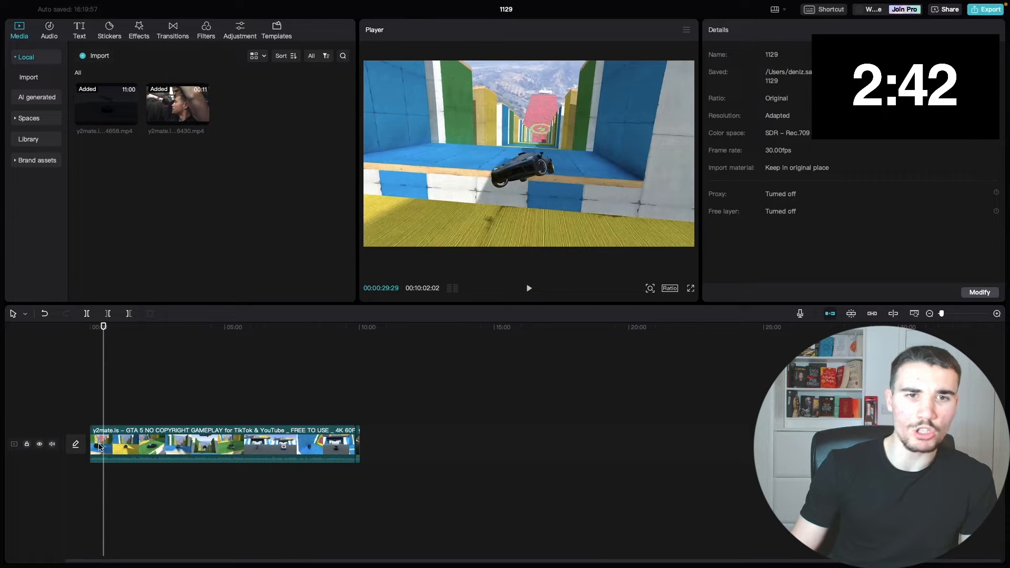
# - Trim the ten-minute gameplay clip down to about 41 seconds
pyautogui.click(161, 444)
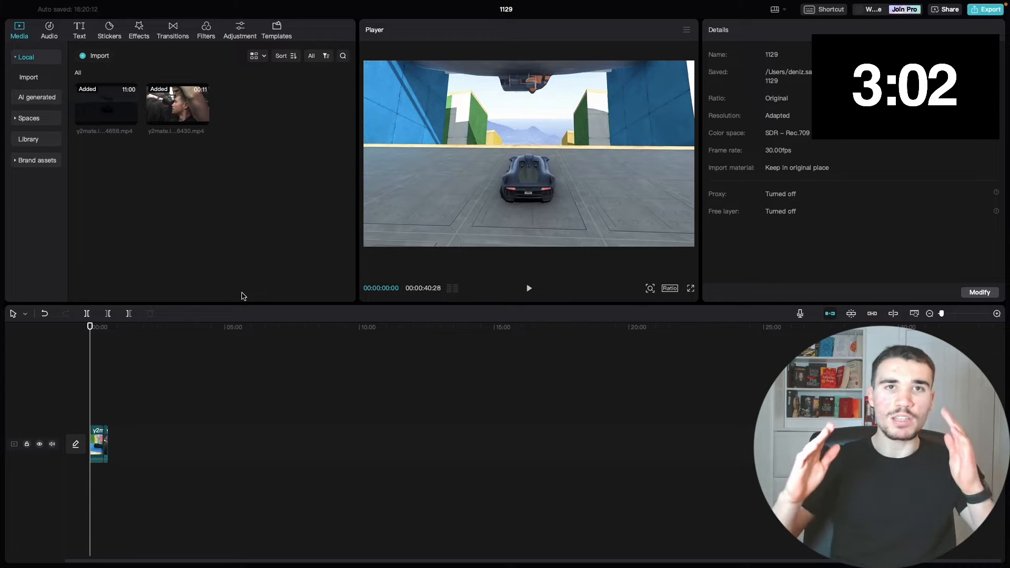
pyautogui.moveTo(414, 149)
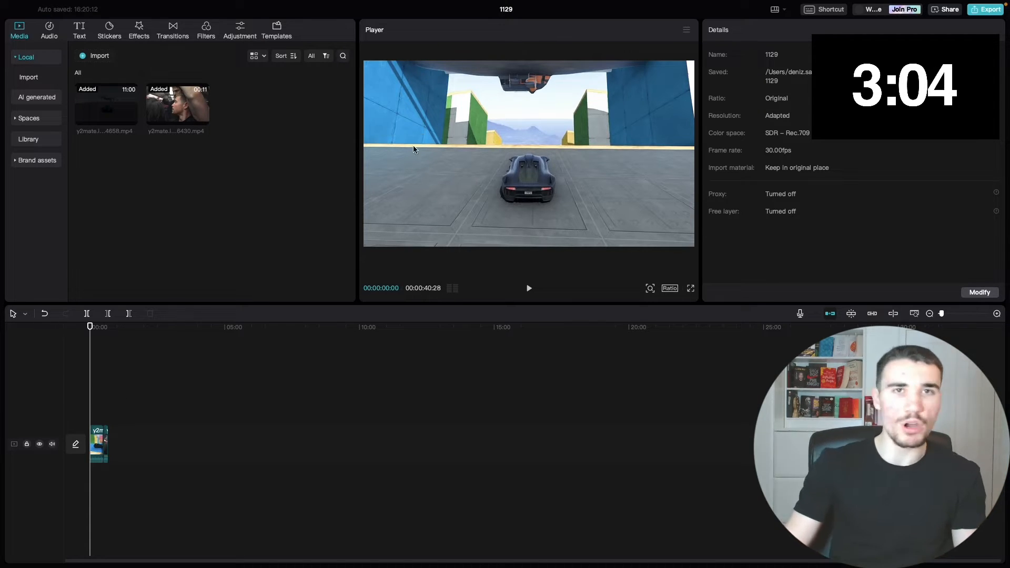
# - Set the project ratio to vertical 9:16 with the gameplay centred
pyautogui.click(670, 289)
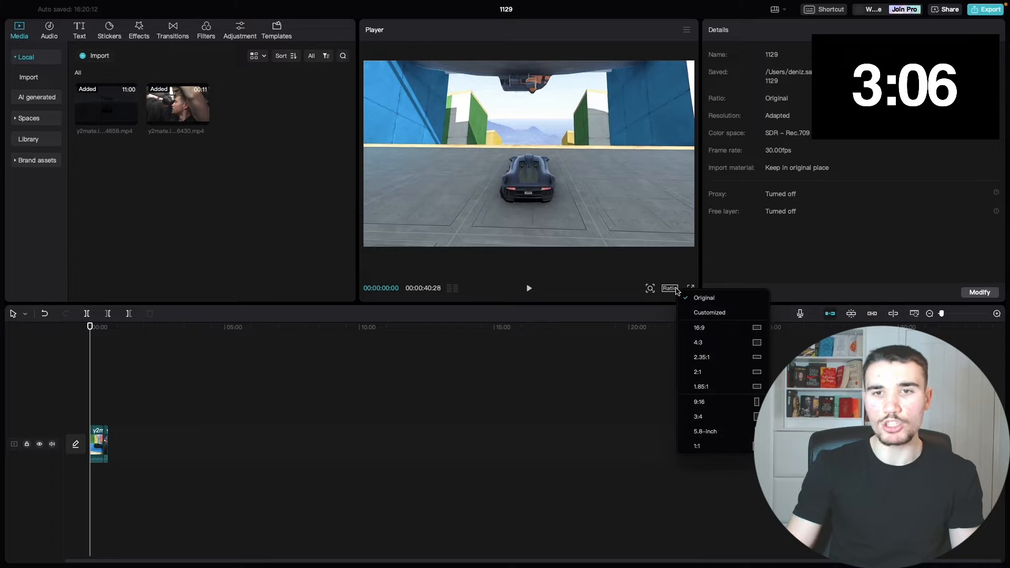
pyautogui.click(699, 401)
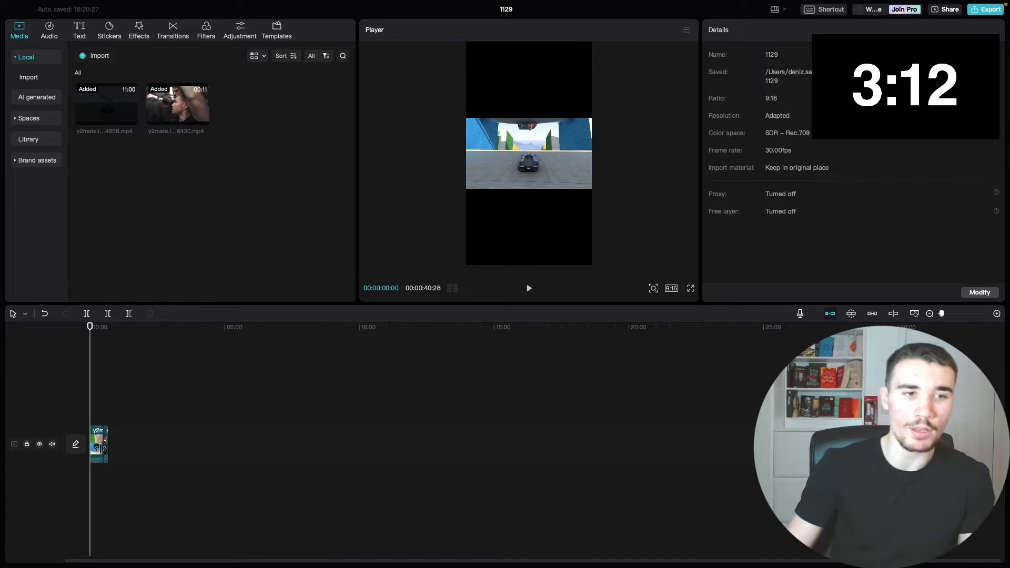
pyautogui.click(947, 314)
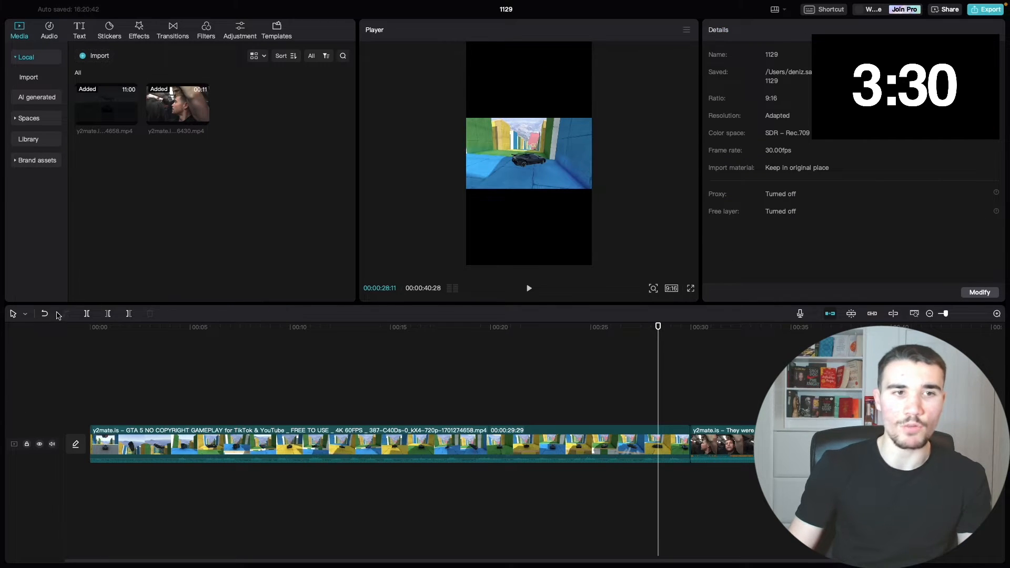
# - Place the Sidemen clip on a track above the gameplay and play the preview
pyautogui.click(528, 288)
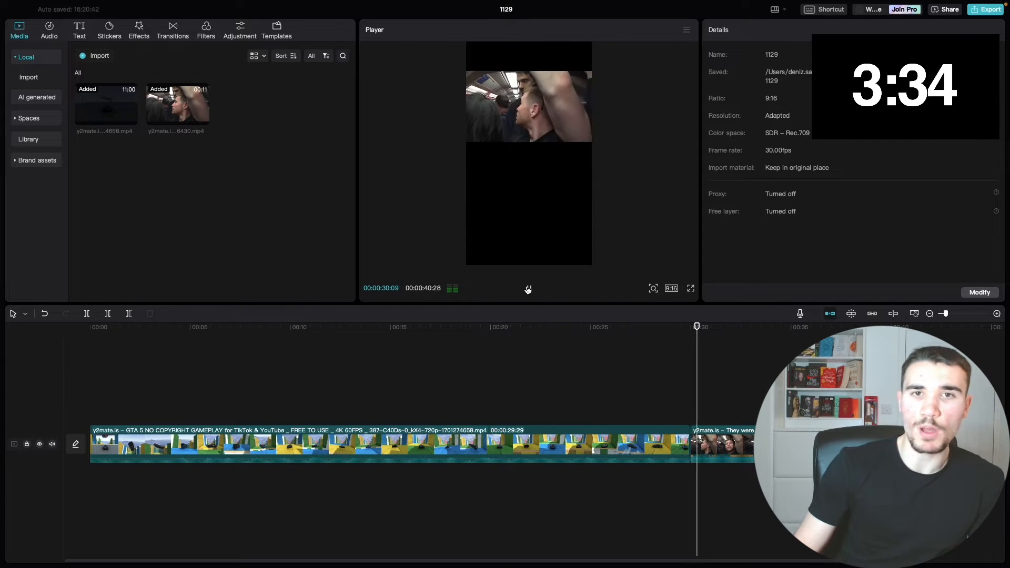
pyautogui.click(528, 289)
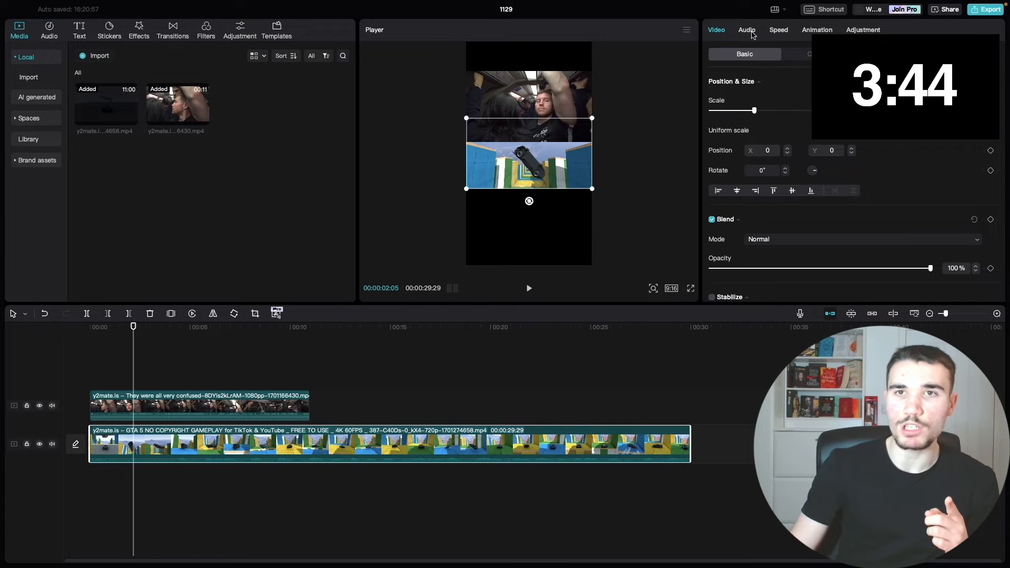
# - Mute the gameplay track's audio beneath the Sidemen clip
pyautogui.click(747, 30)
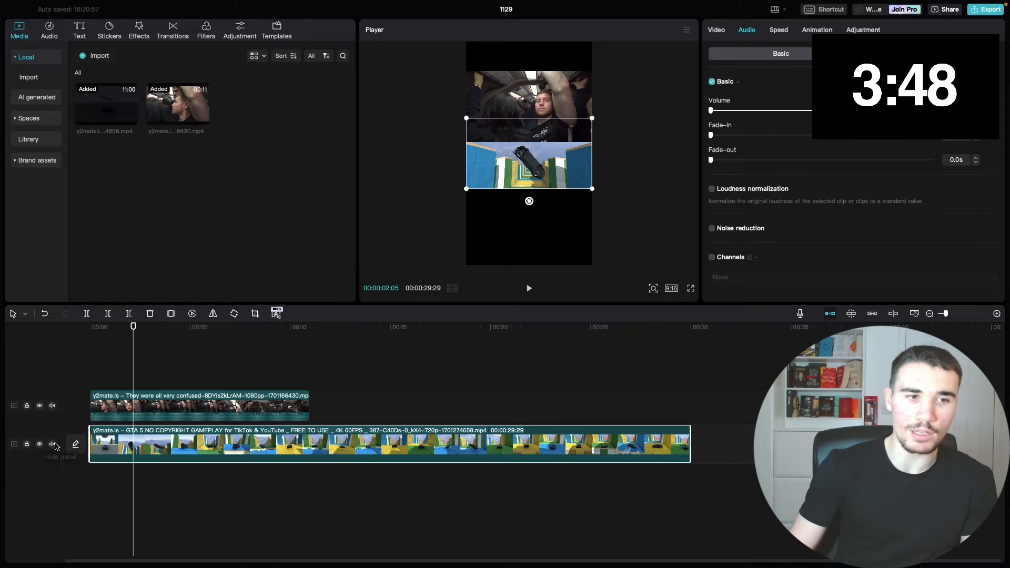
pyautogui.click(53, 444)
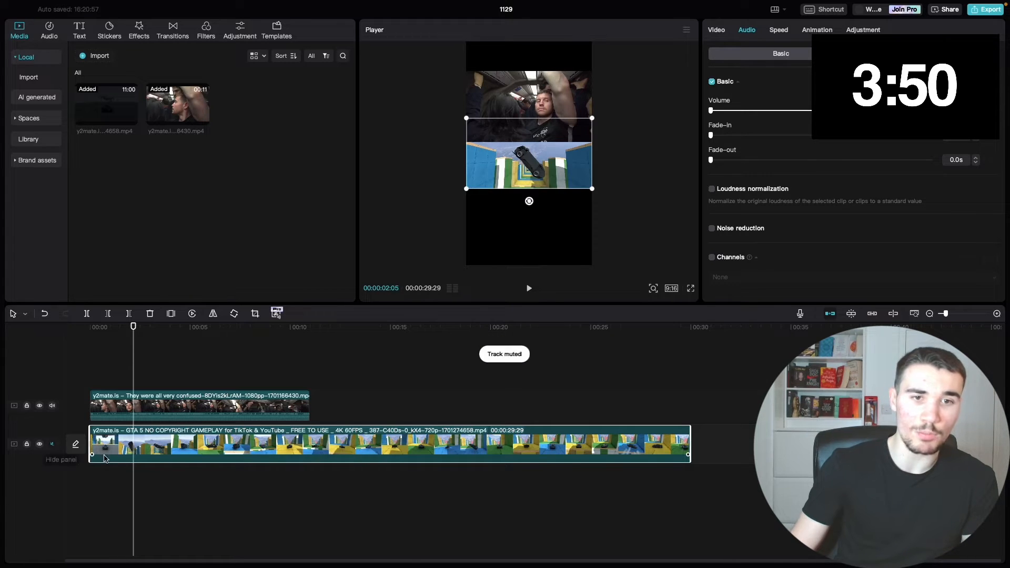
pyautogui.moveTo(262, 467)
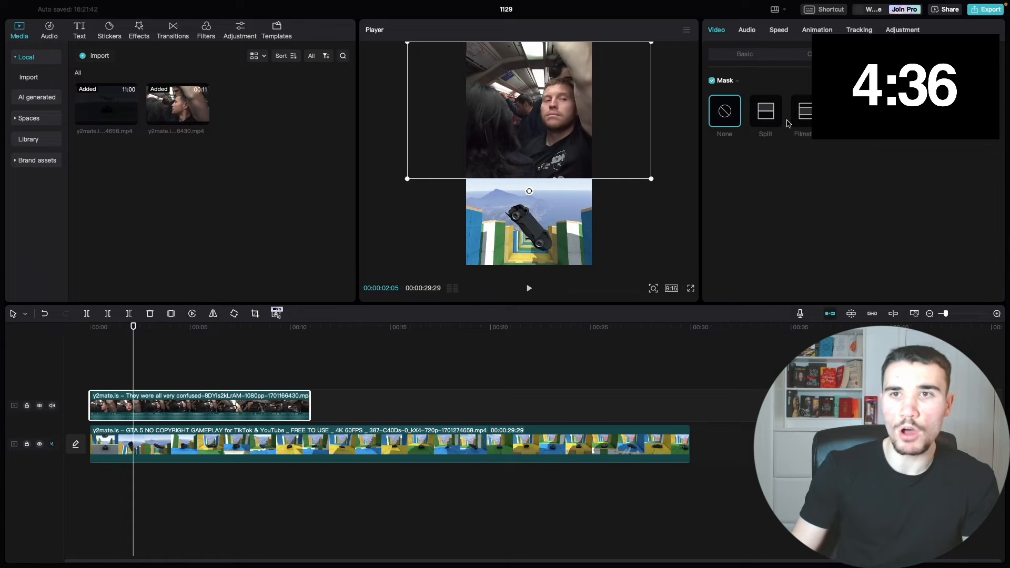
# - Apply a split mask trimming the Sidemen clip at the midline
pyautogui.click(765, 111)
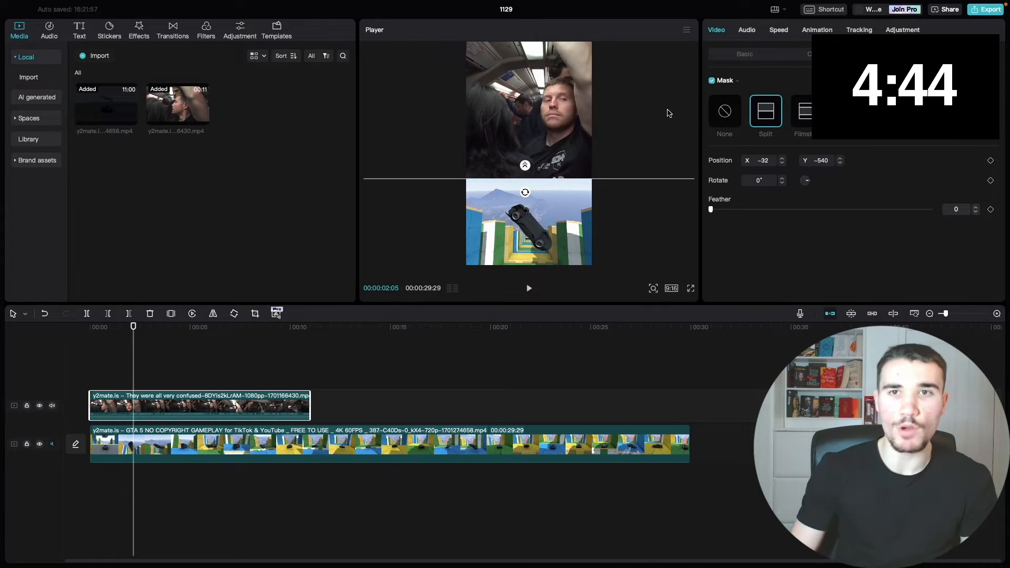
pyautogui.click(724, 110)
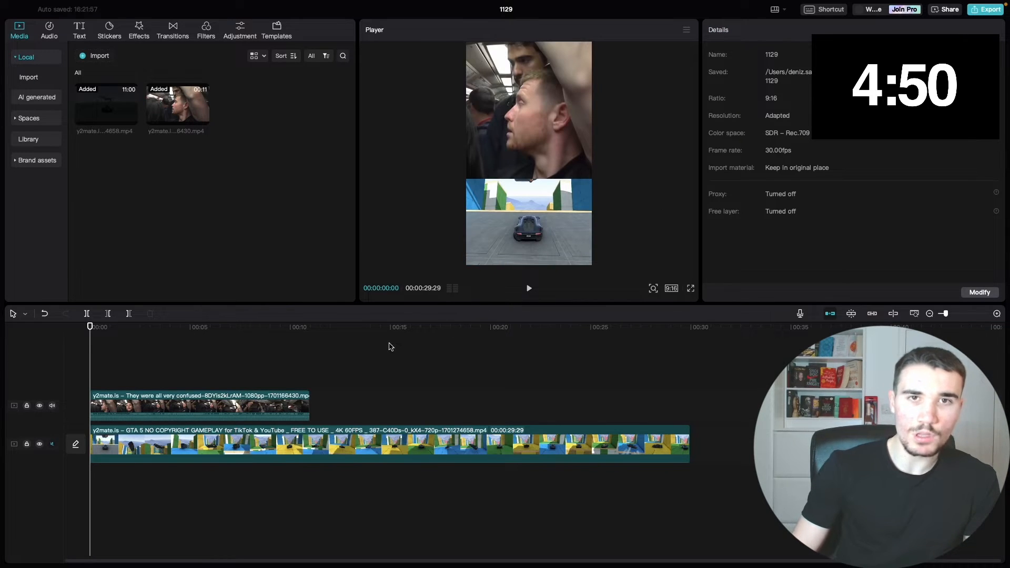
# - Cut the GTA gameplay clip at the Sidemen clip's end and remove the leftover, leaving about 10 seconds
pyautogui.click(528, 289)
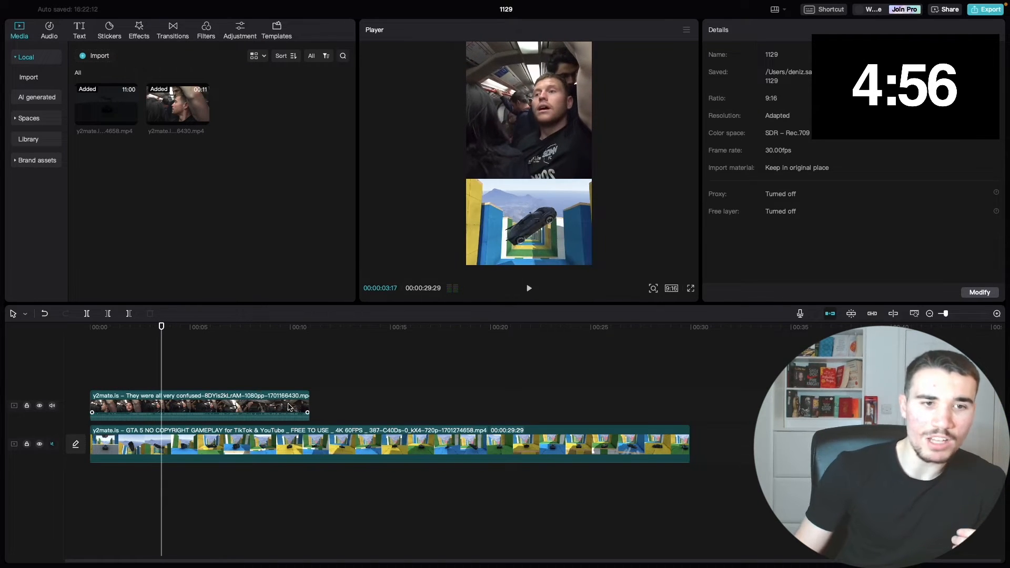
pyautogui.click(387, 443)
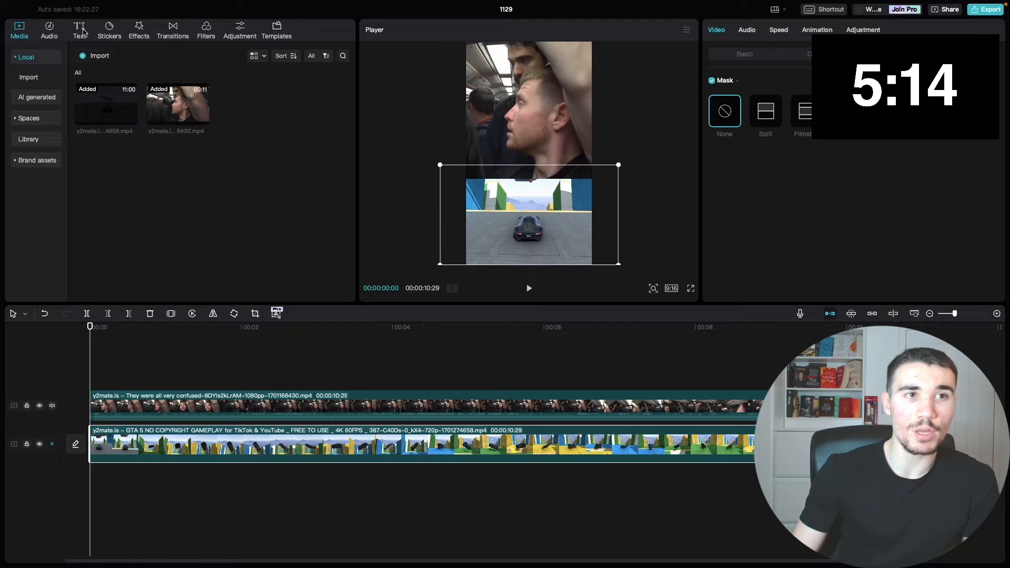
# - Generate English auto captions reading 'put your hands up if I'm good looking 1 2 3 4'
pyautogui.click(79, 31)
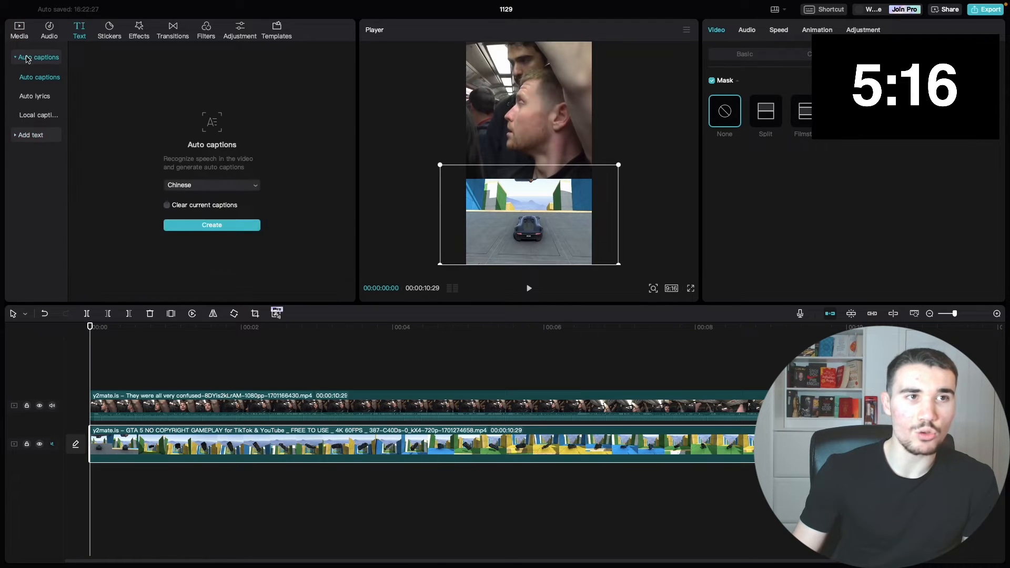
pyautogui.click(211, 185)
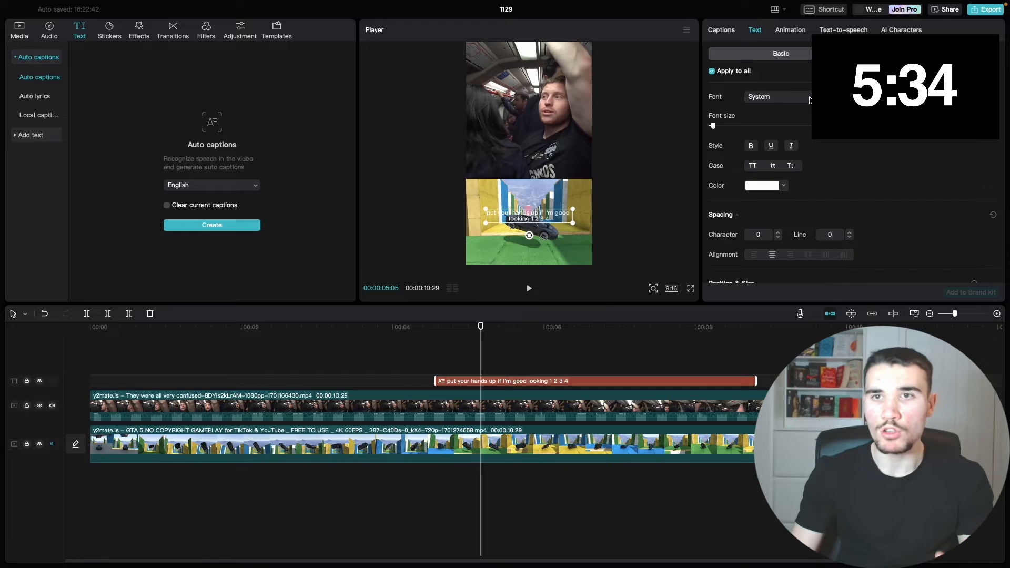
# - Style the captions with THE BOLD FONT and a thick black stroke outline
pyautogui.click(777, 96)
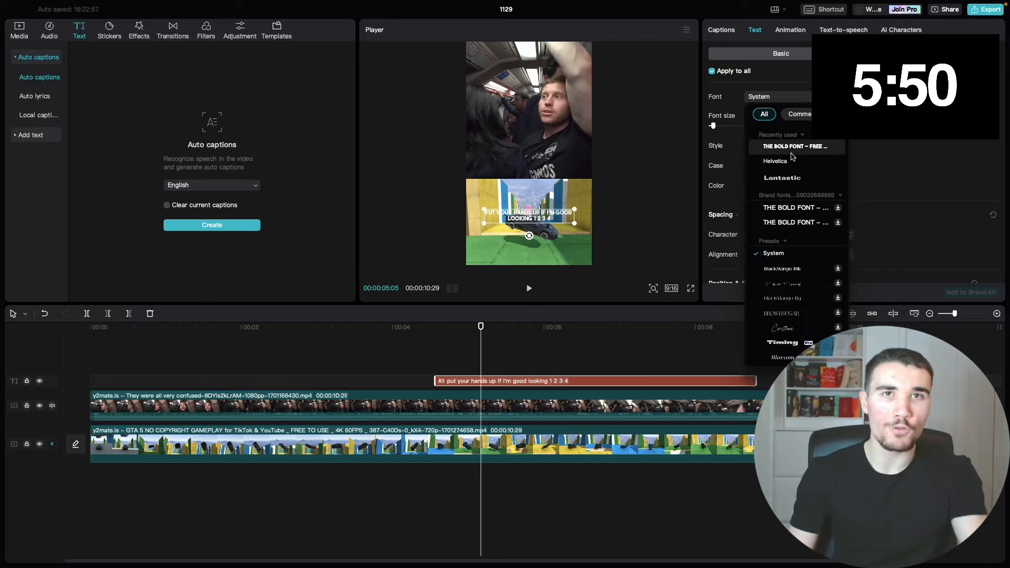
pyautogui.click(796, 146)
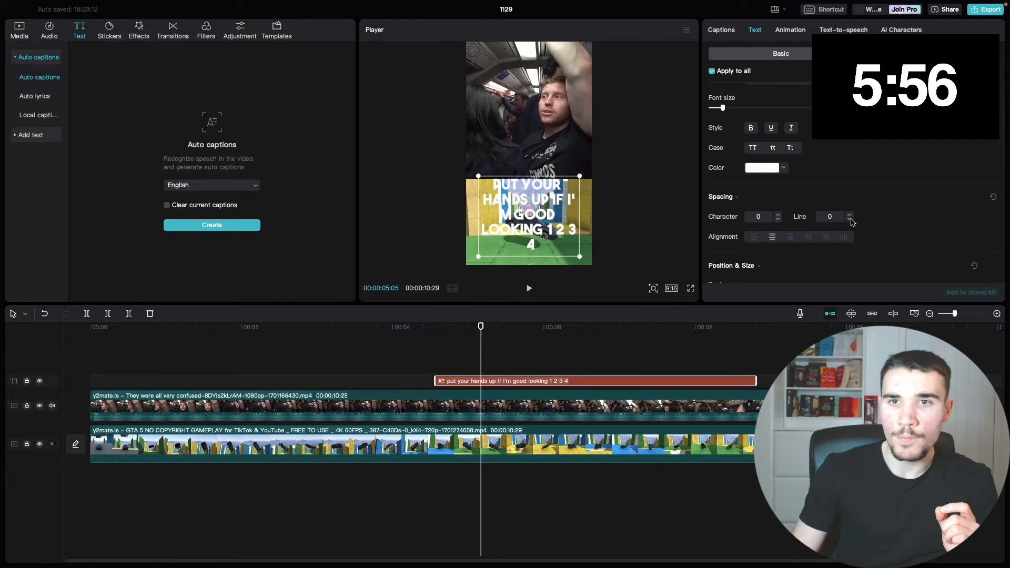
pyautogui.scroll(-3)
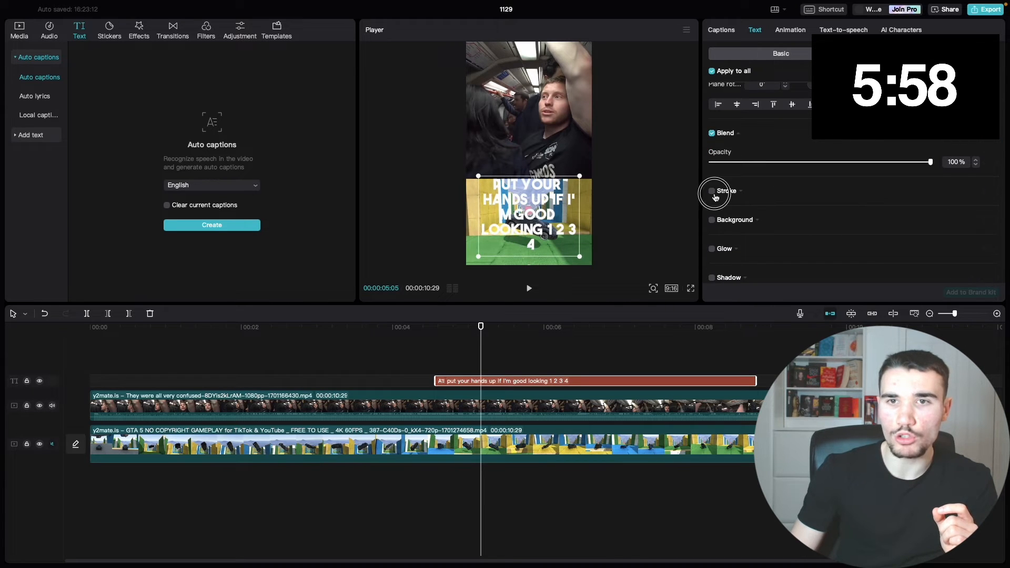
pyautogui.click(711, 191)
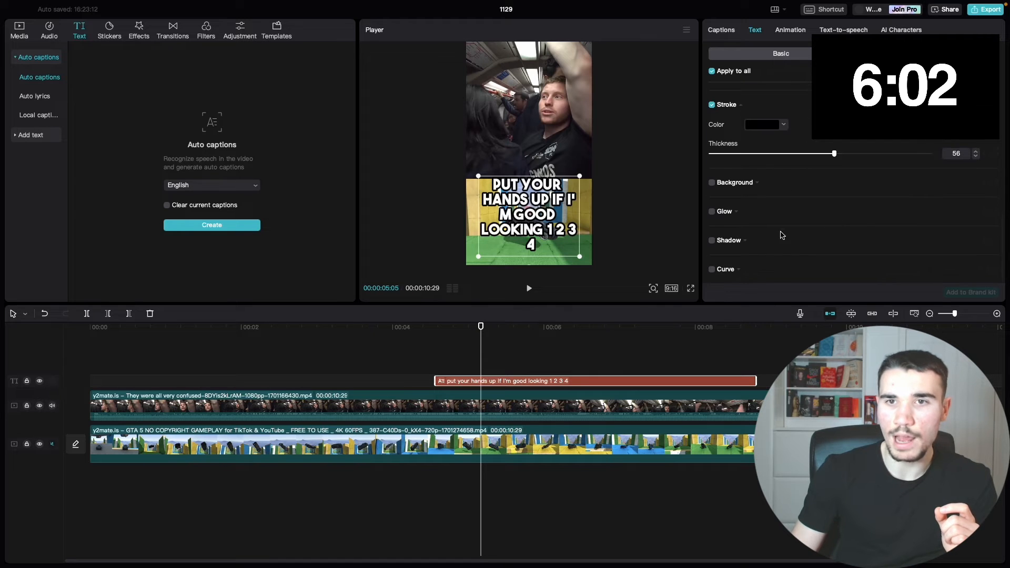
pyautogui.click(713, 240)
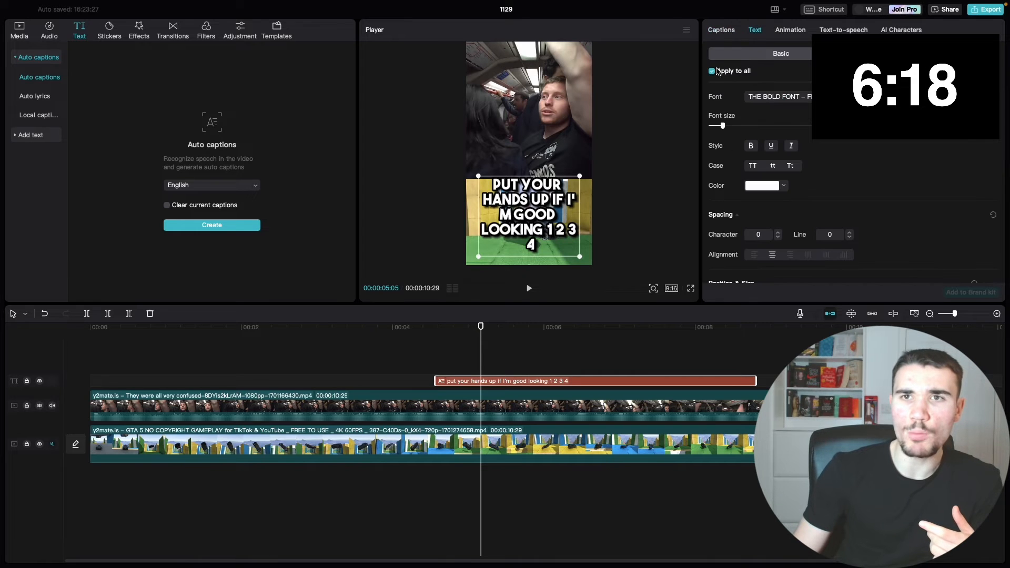
# - Break the long caption into chunks: put your, hands up, if I'm, good looking, 1 2 3 4, 5 6
pyautogui.click(721, 30)
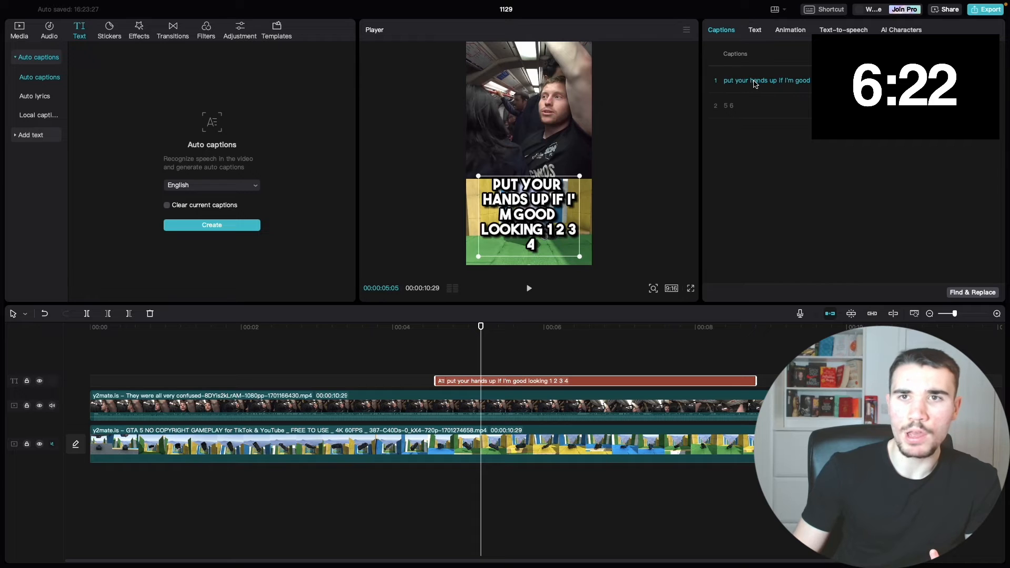
pyautogui.click(436, 327)
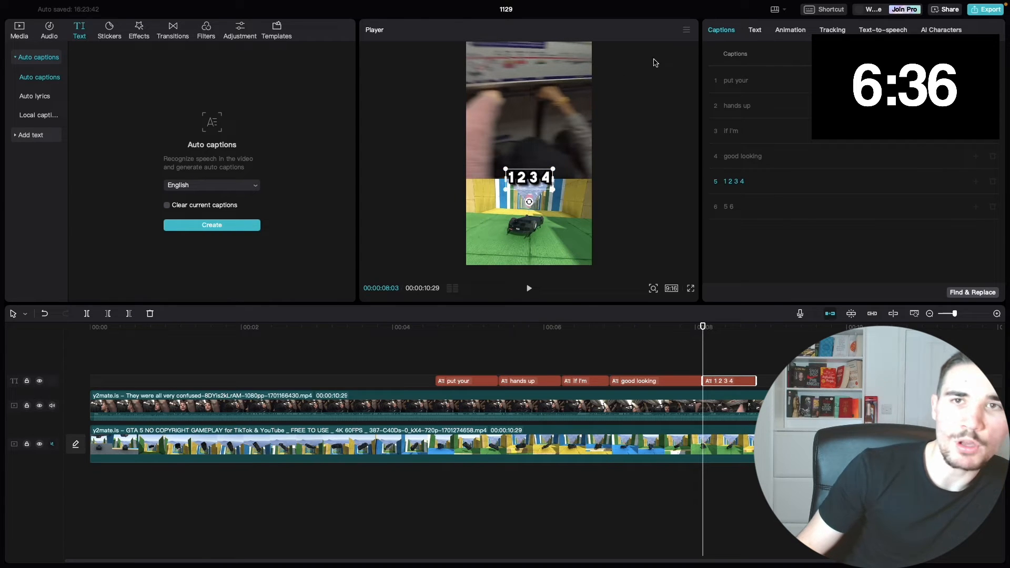
pyautogui.click(755, 30)
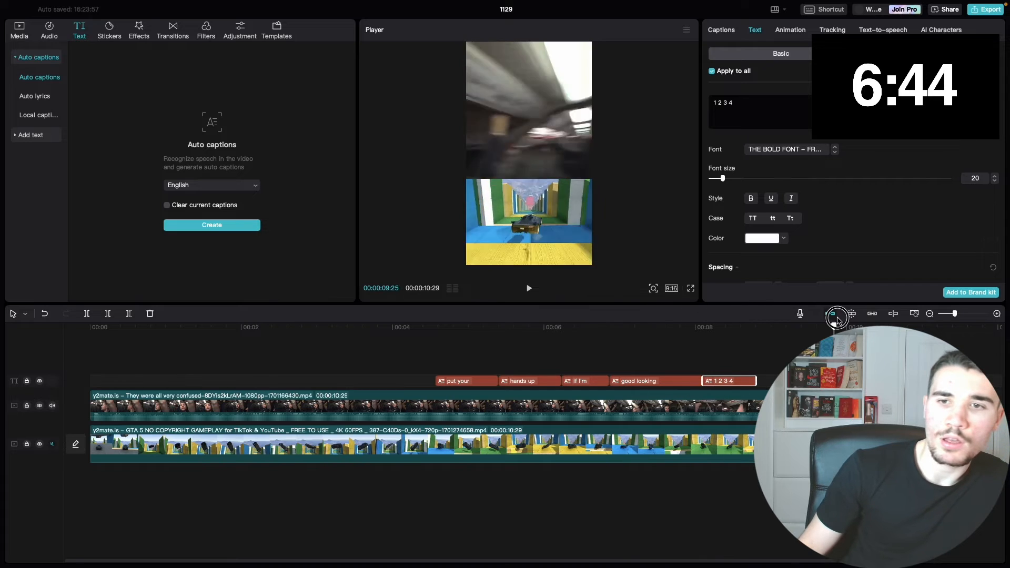
pyautogui.click(646, 320)
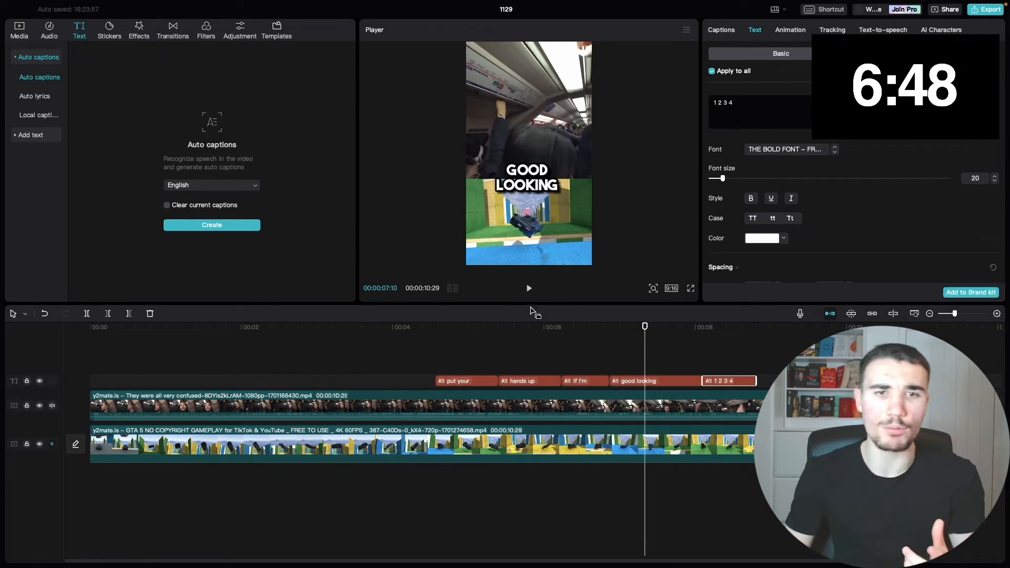
pyautogui.click(721, 29)
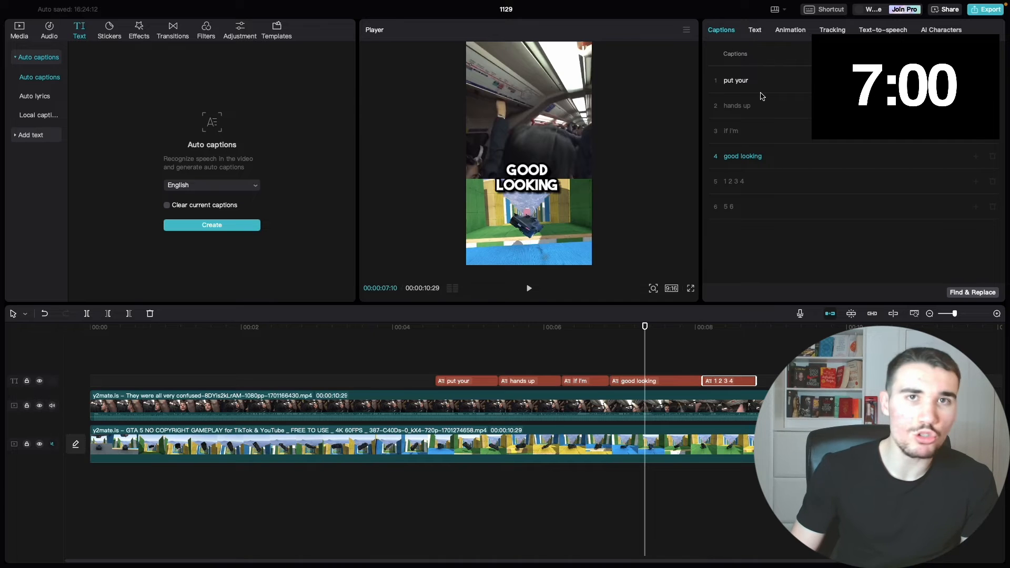
pyautogui.click(735, 80)
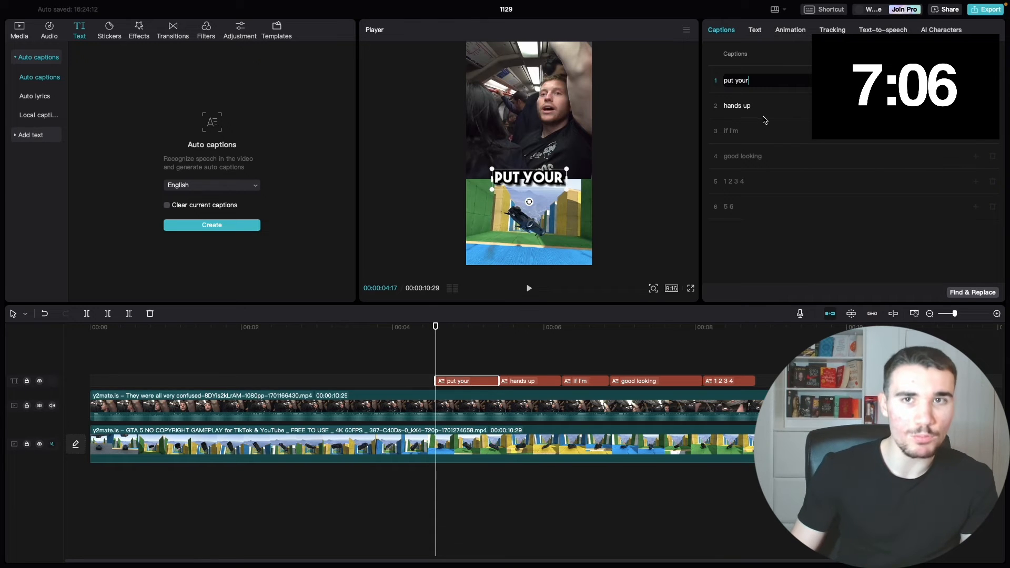
pyautogui.click(739, 381)
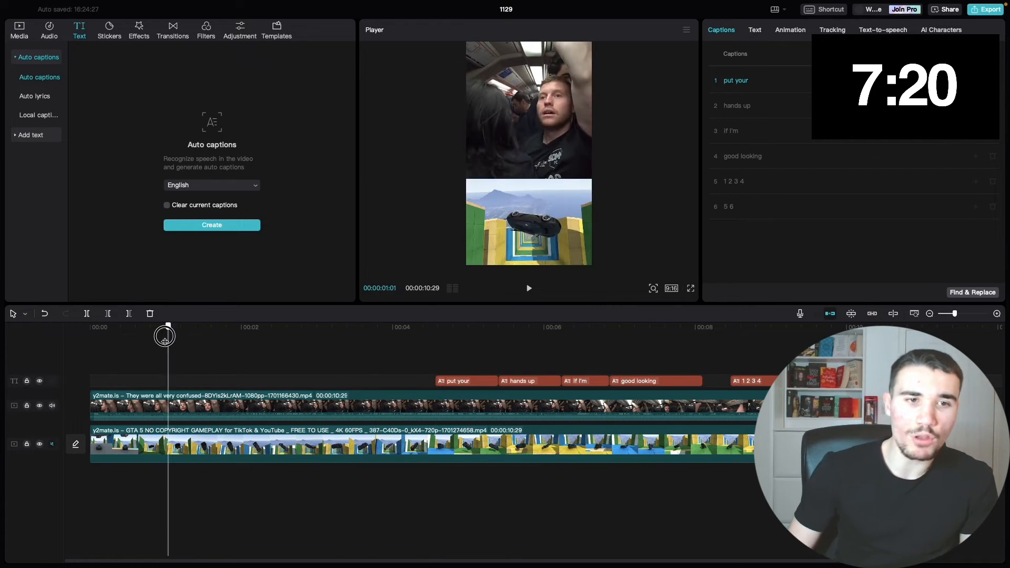
# - Color the word YOUR orange in the first caption and give it an In animation
pyautogui.click(452, 327)
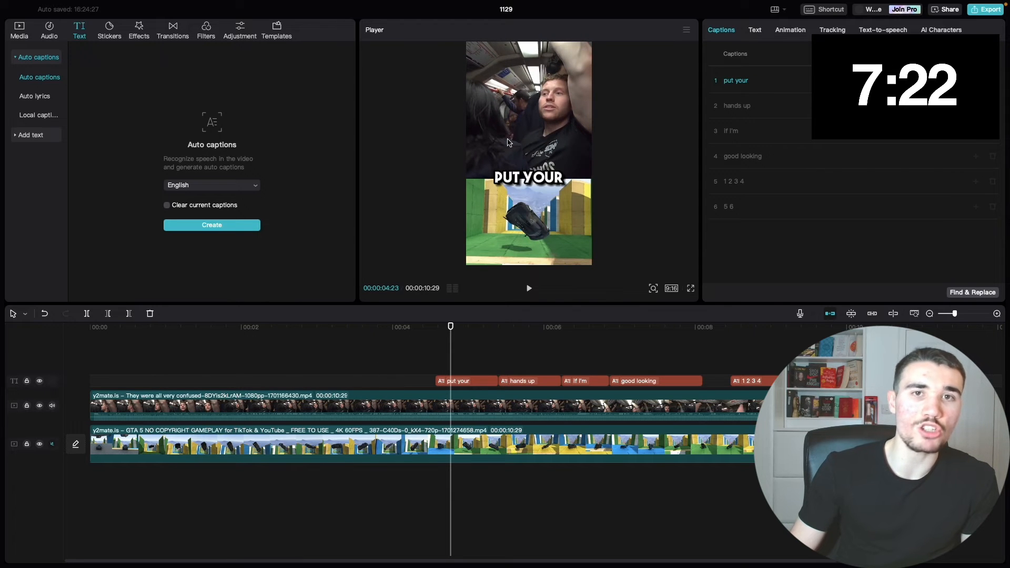
pyautogui.moveTo(760, 85)
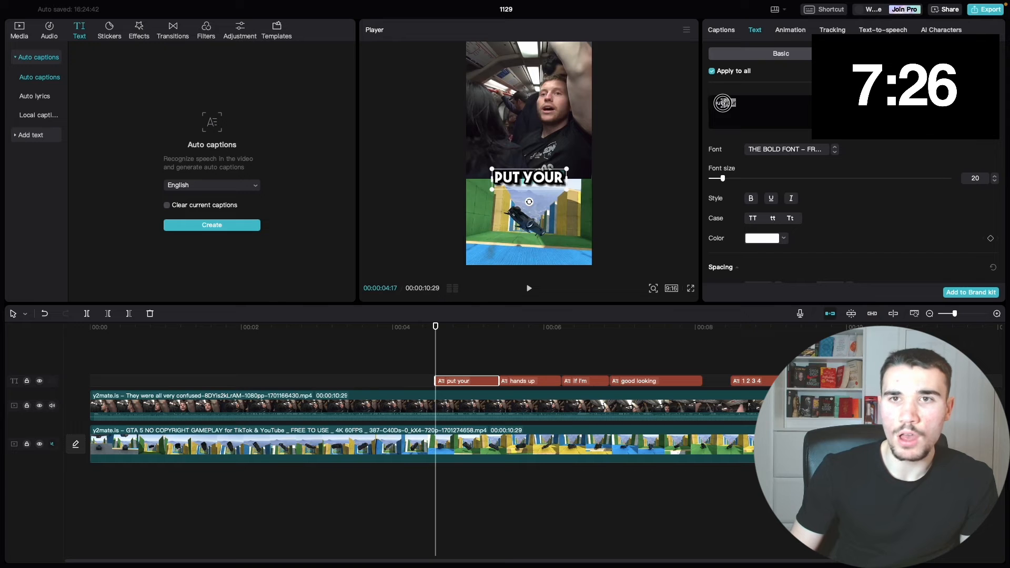
pyautogui.click(764, 238)
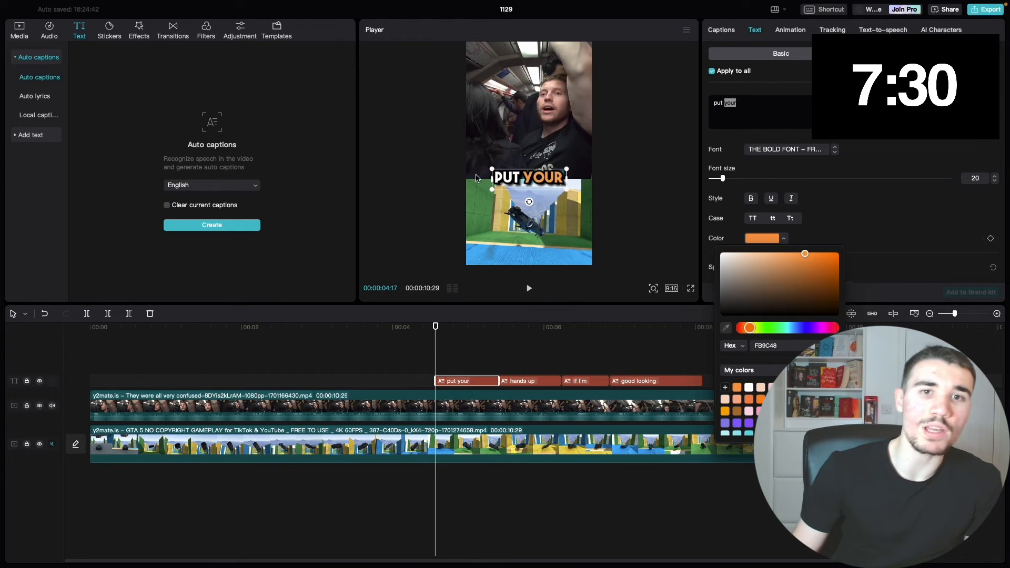
pyautogui.moveTo(616, 203)
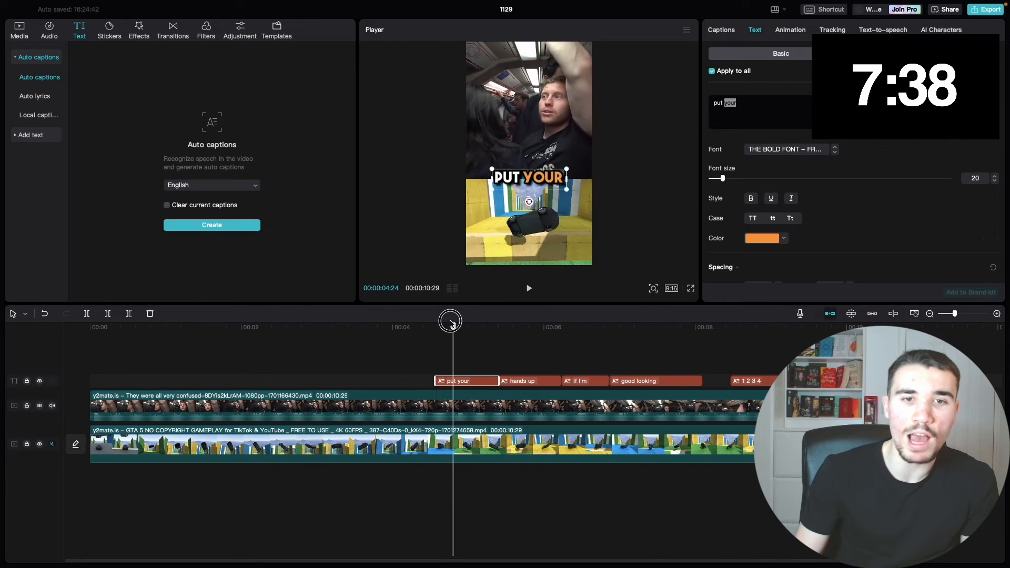
pyautogui.click(791, 30)
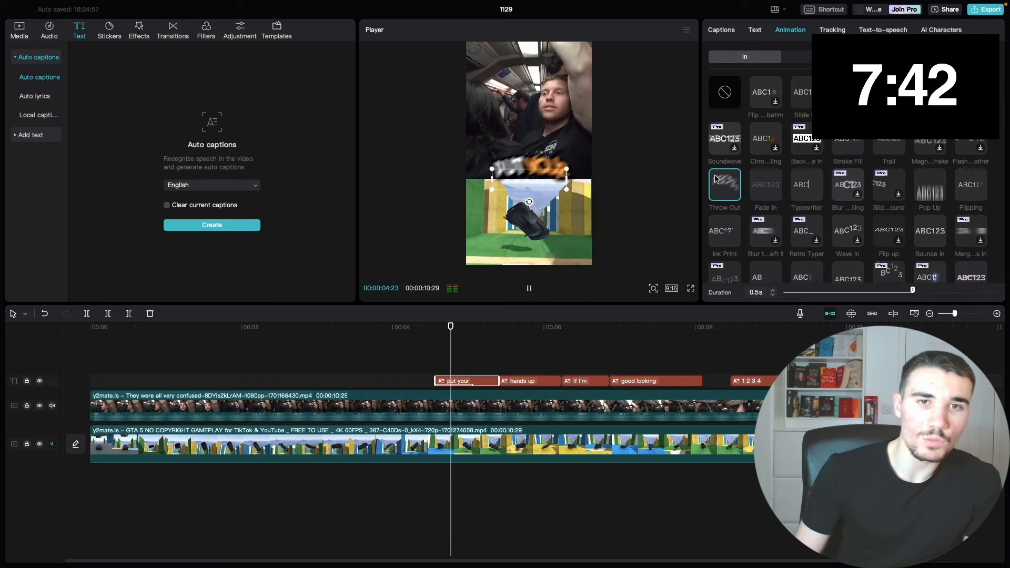
pyautogui.click(529, 289)
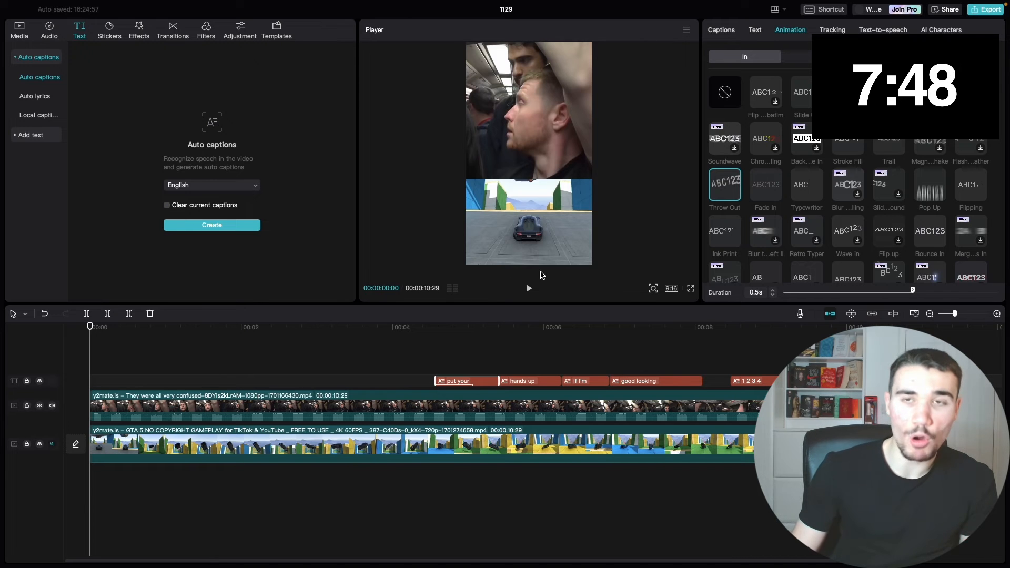
pyautogui.click(655, 327)
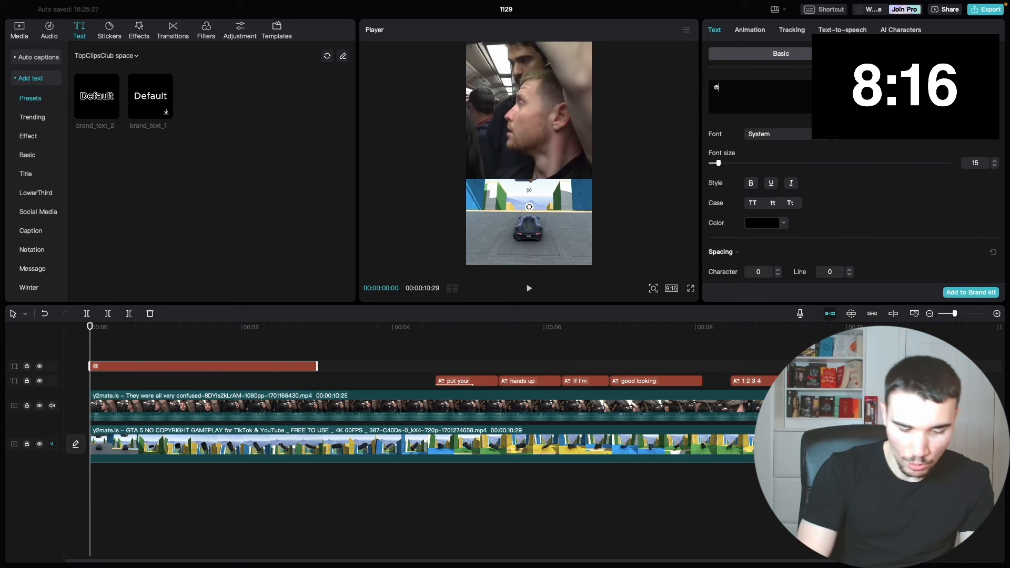
pyautogui.write('sidemen')
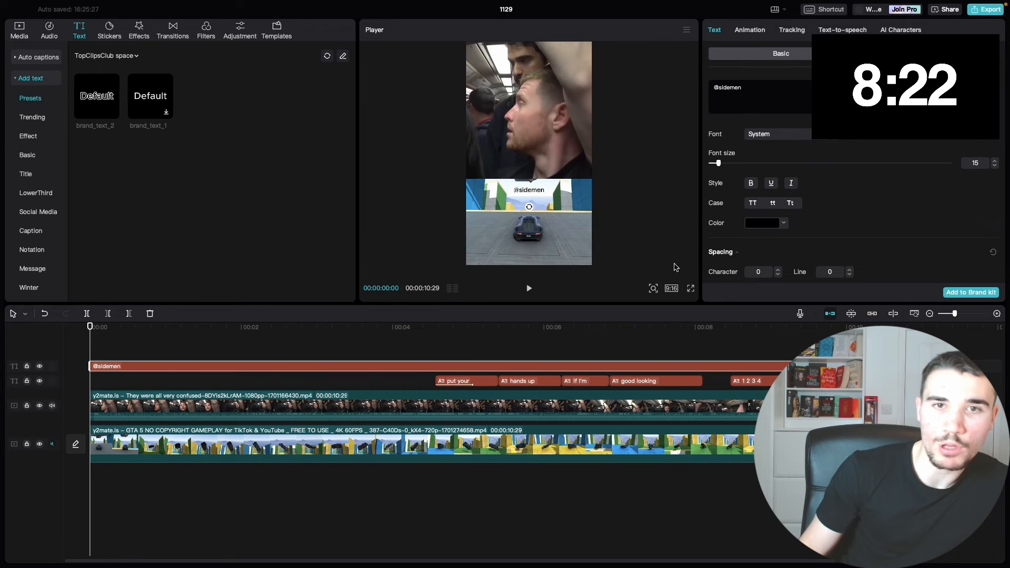
pyautogui.click(310, 326)
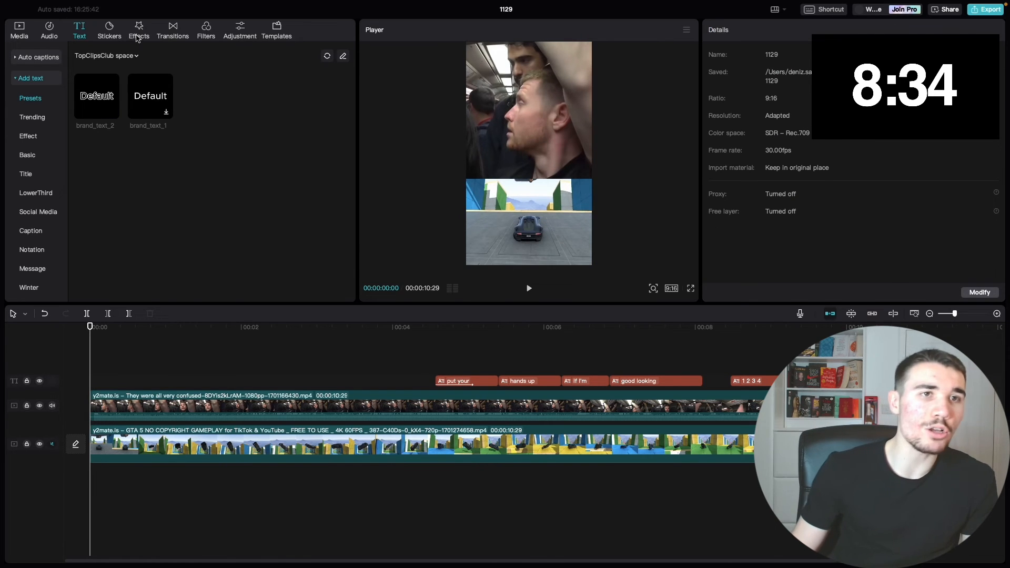
# - Add the Trending Sharpen Edges effect (sharpen 50, range 100, size 8) across the whole video
pyautogui.click(139, 30)
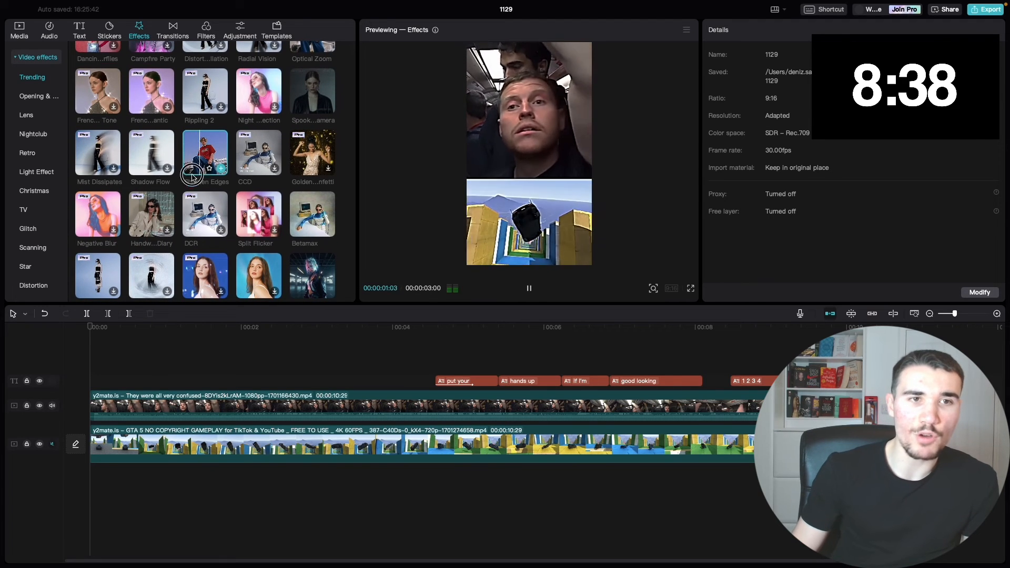
pyautogui.click(205, 150)
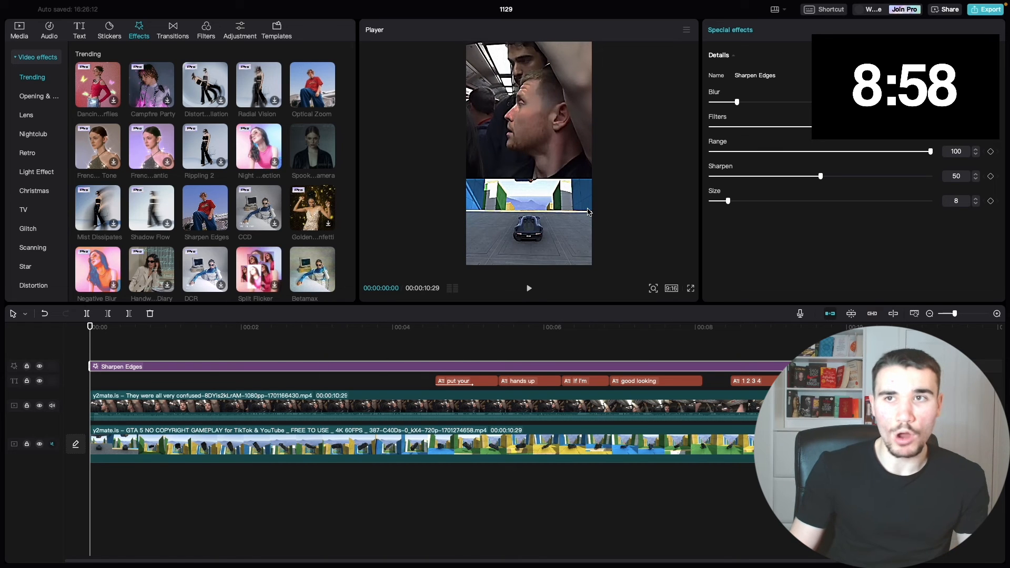
pyautogui.click(985, 10)
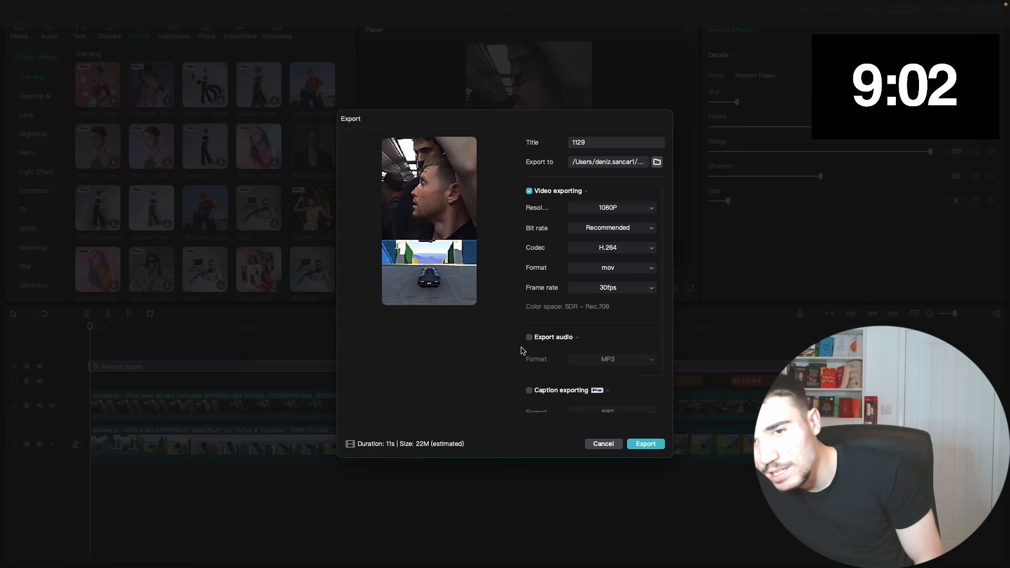
pyautogui.moveTo(573, 358)
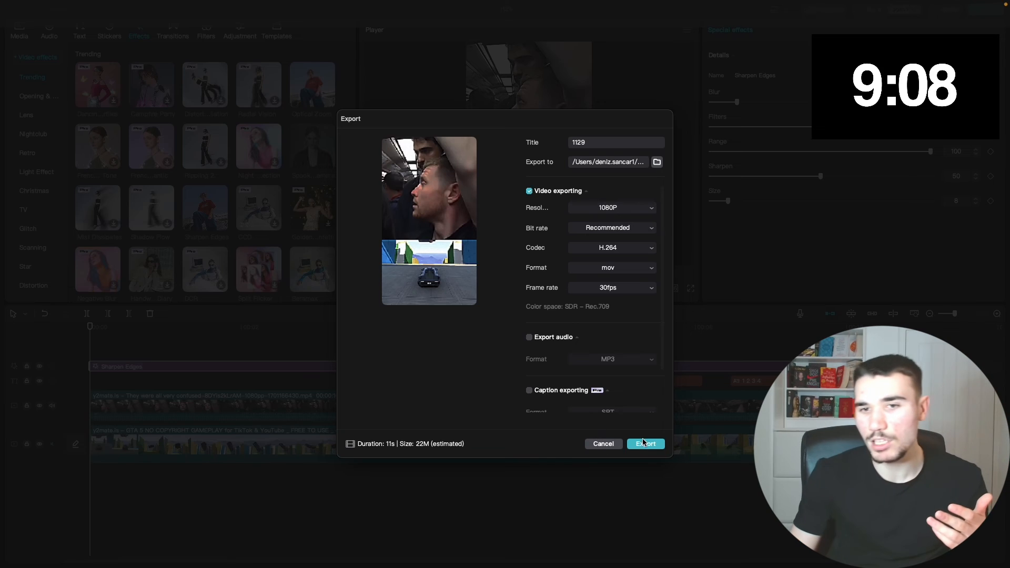
# - Export the 11-second short at 1080p H.264 and play the finished video
pyautogui.click(645, 444)
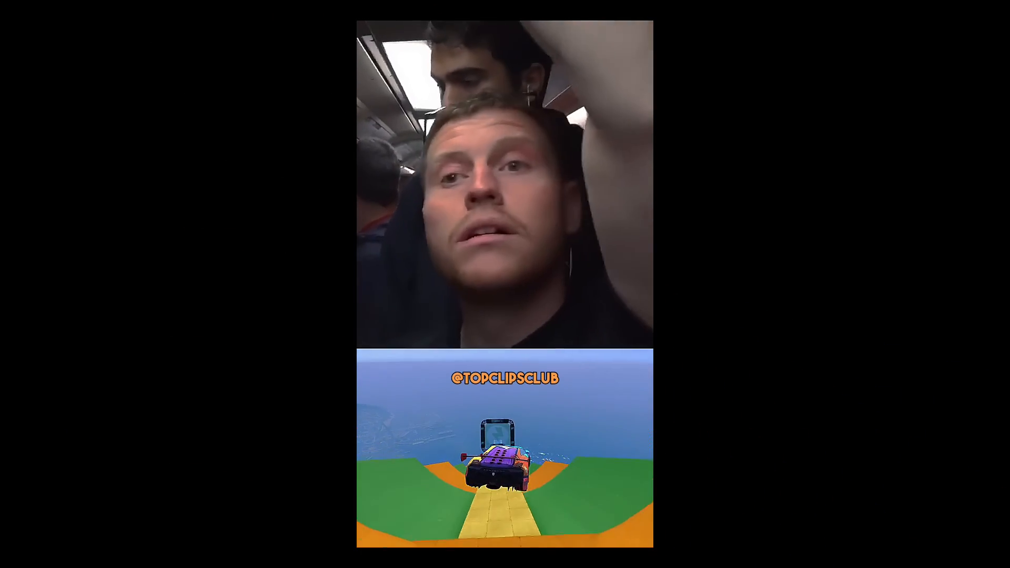